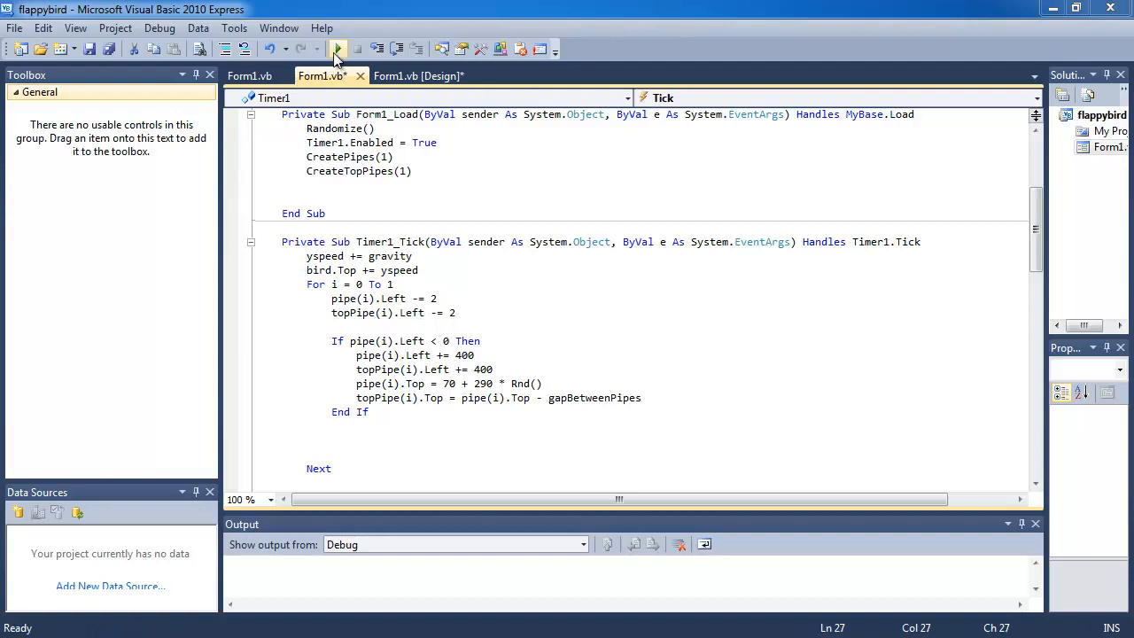
# Test-run the Flappy Bird game and close its window
pyautogui.click(335, 49)
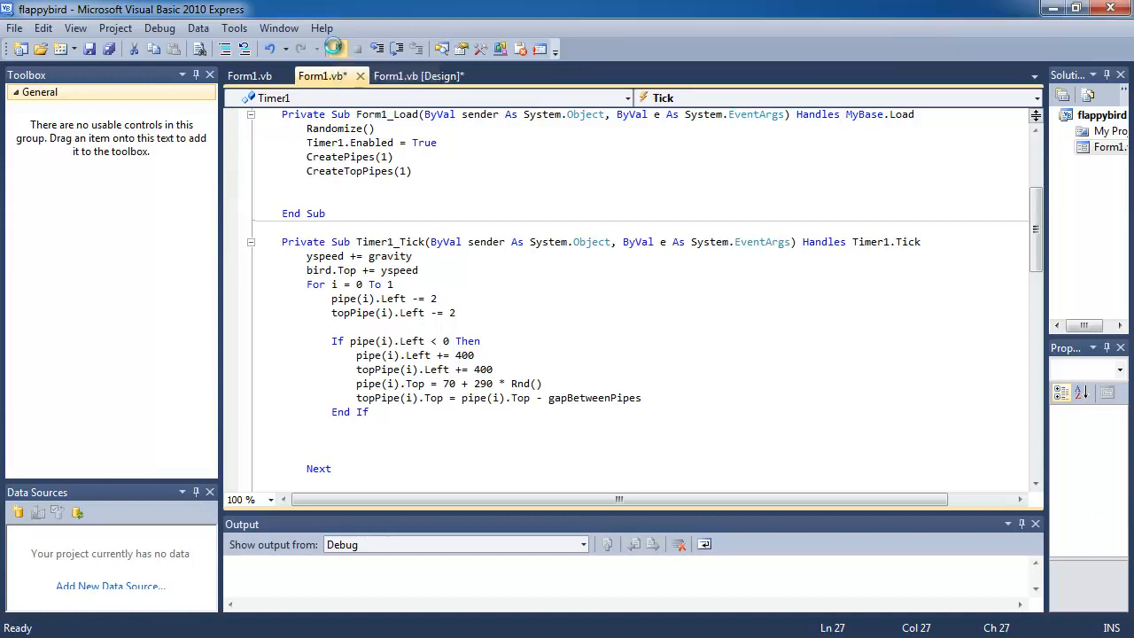
pyautogui.click(338, 49)
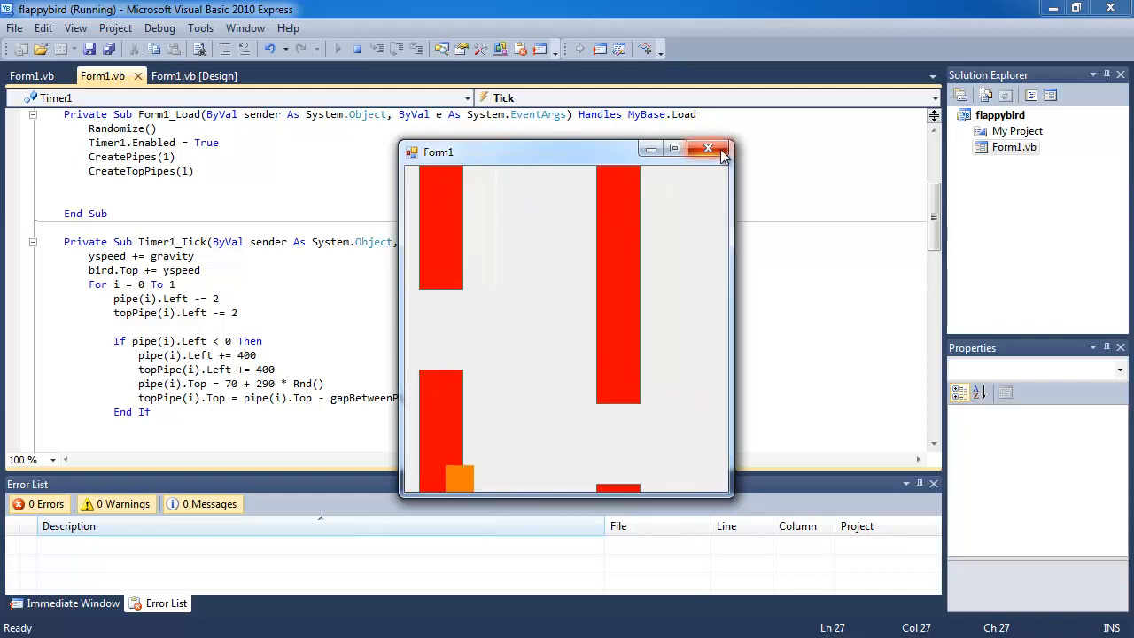
pyautogui.click(708, 148)
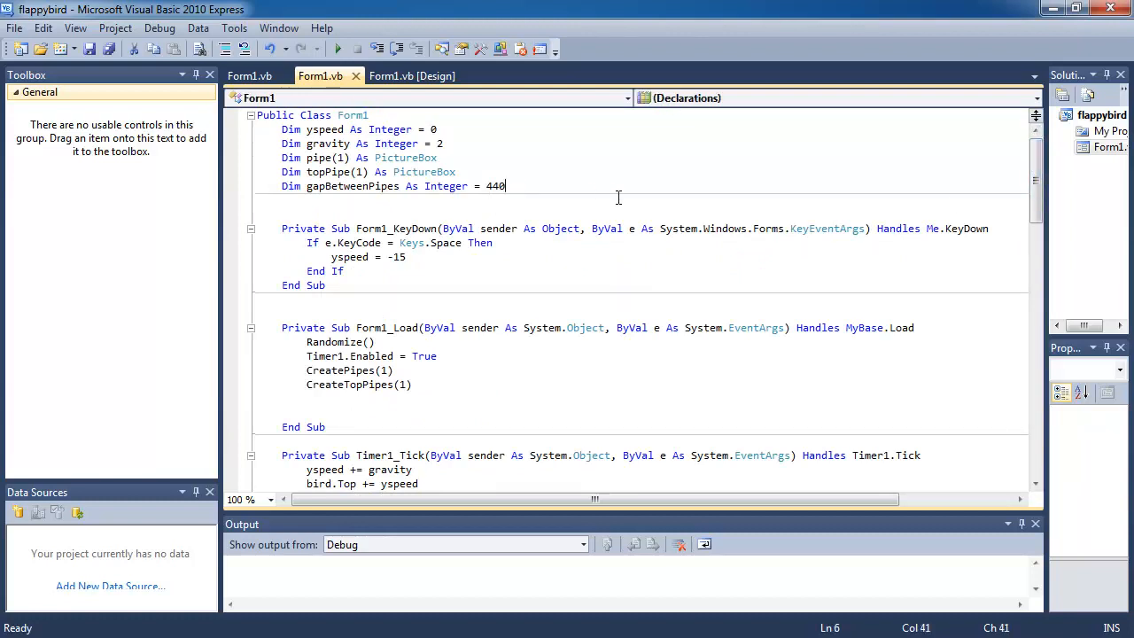
# Declare Dim pipeSpeed As Single below the gapBetweenPipes declaration
pyautogui.write('Dim')
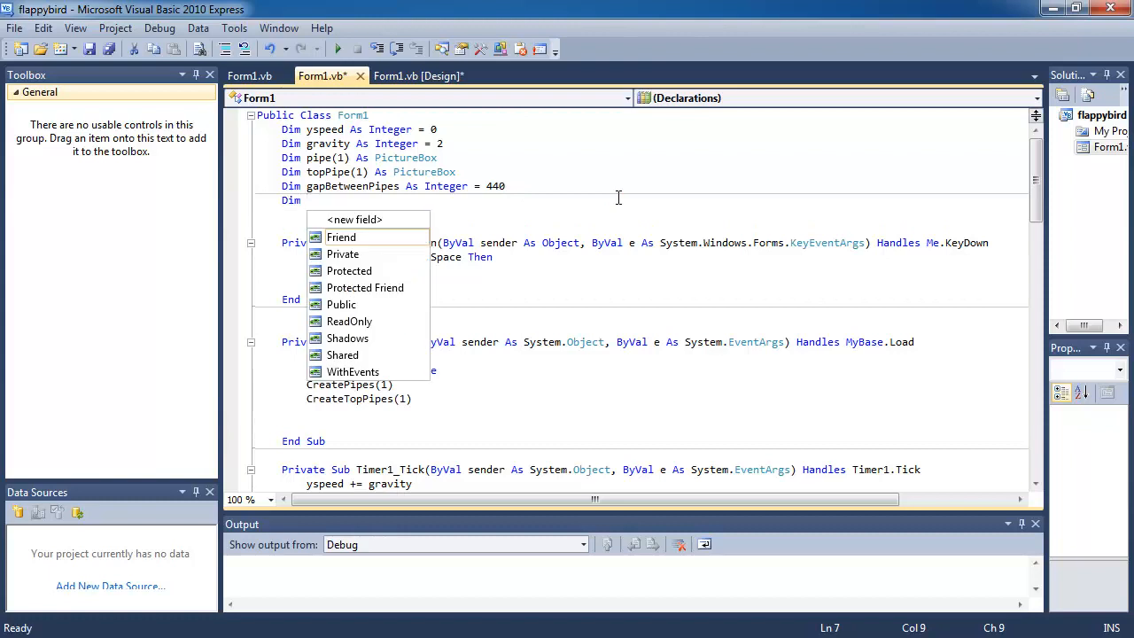
pyautogui.write('pipe')
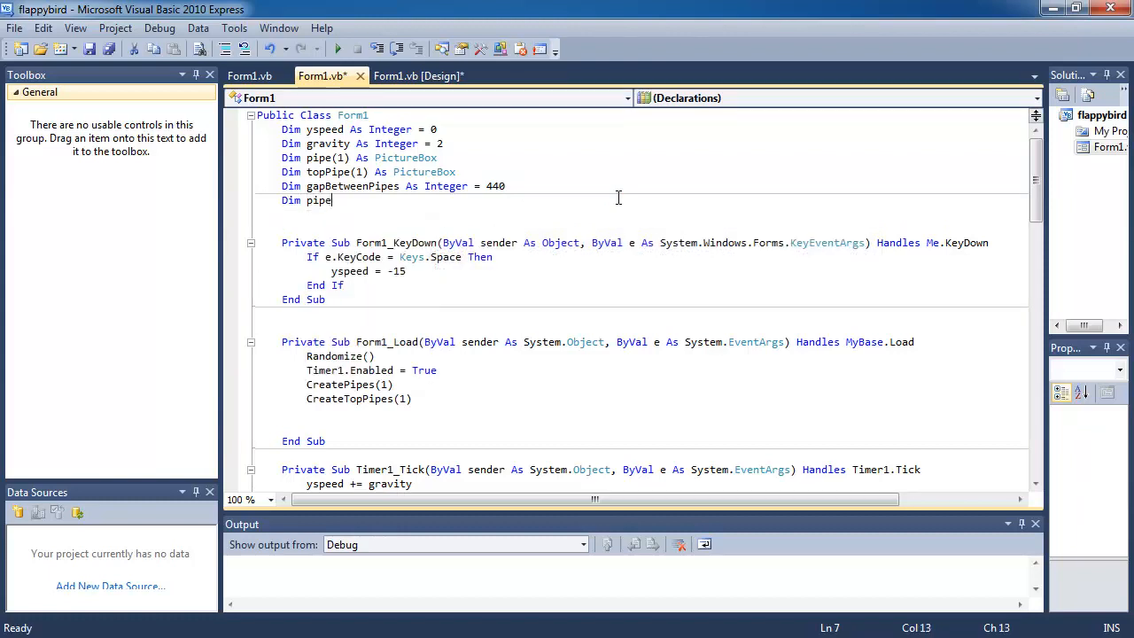
pyautogui.write('Speed')
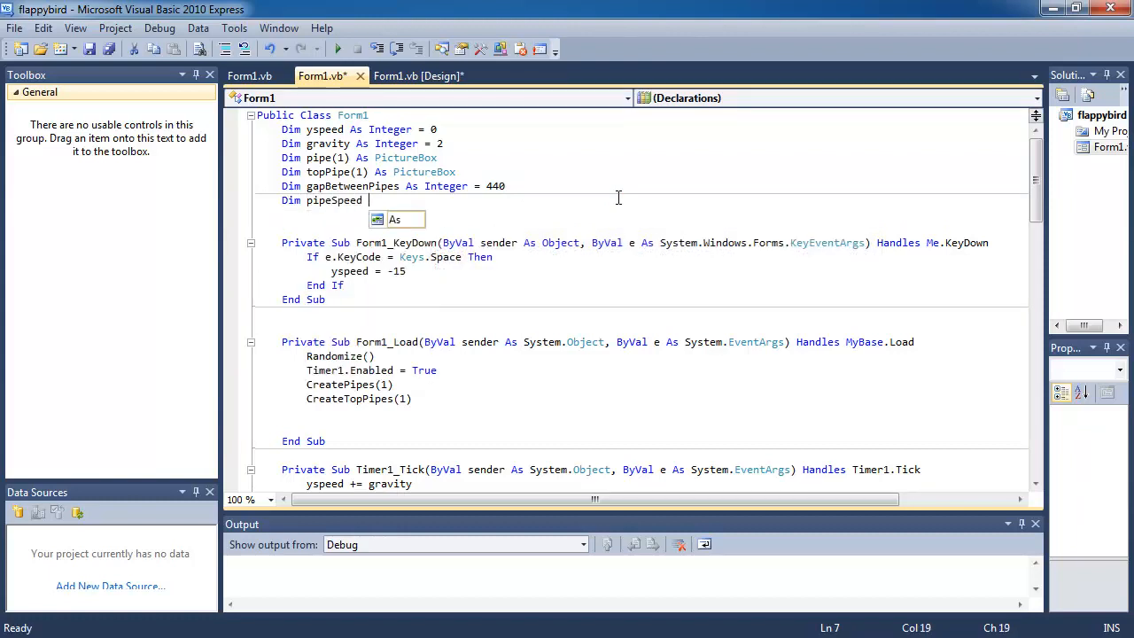
pyautogui.write('S')
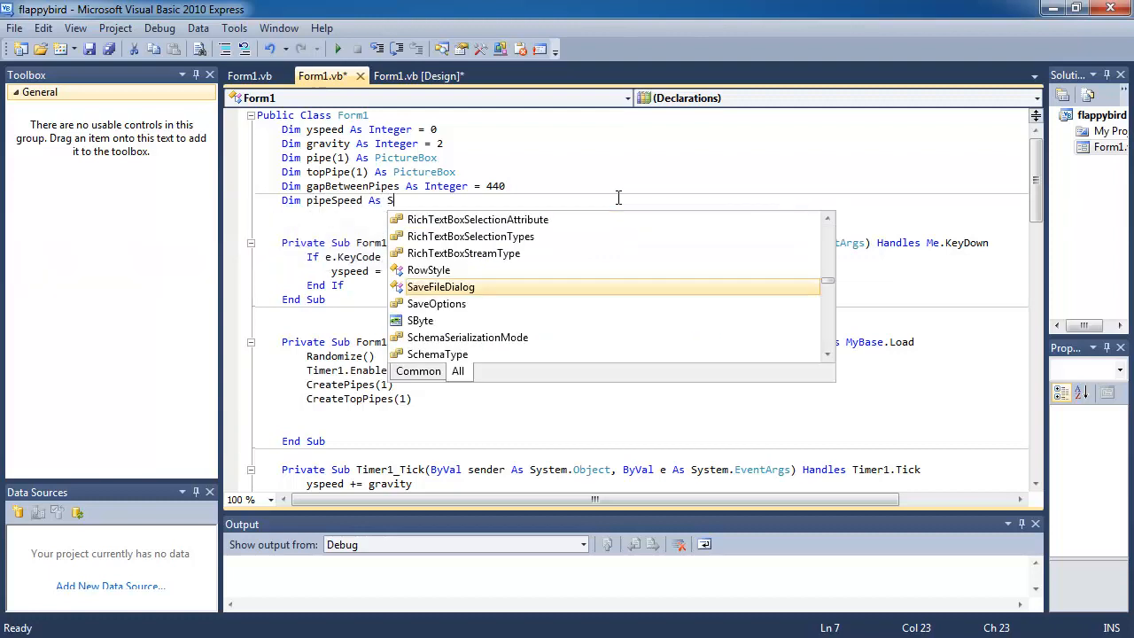
pyautogui.write('ingle')
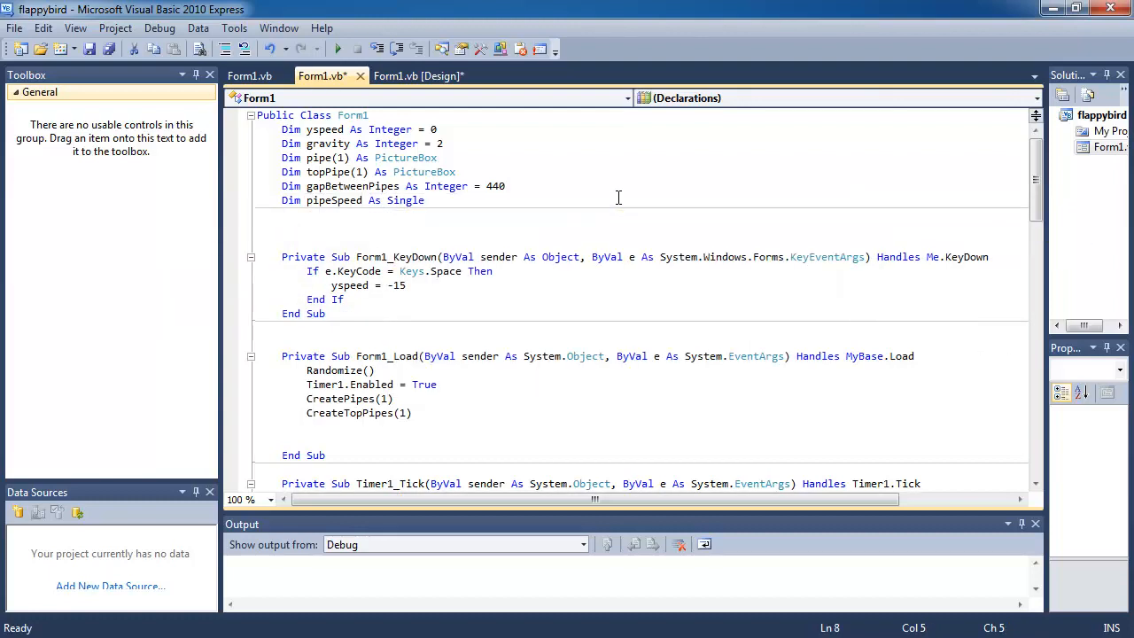
pyautogui.scroll(-3)
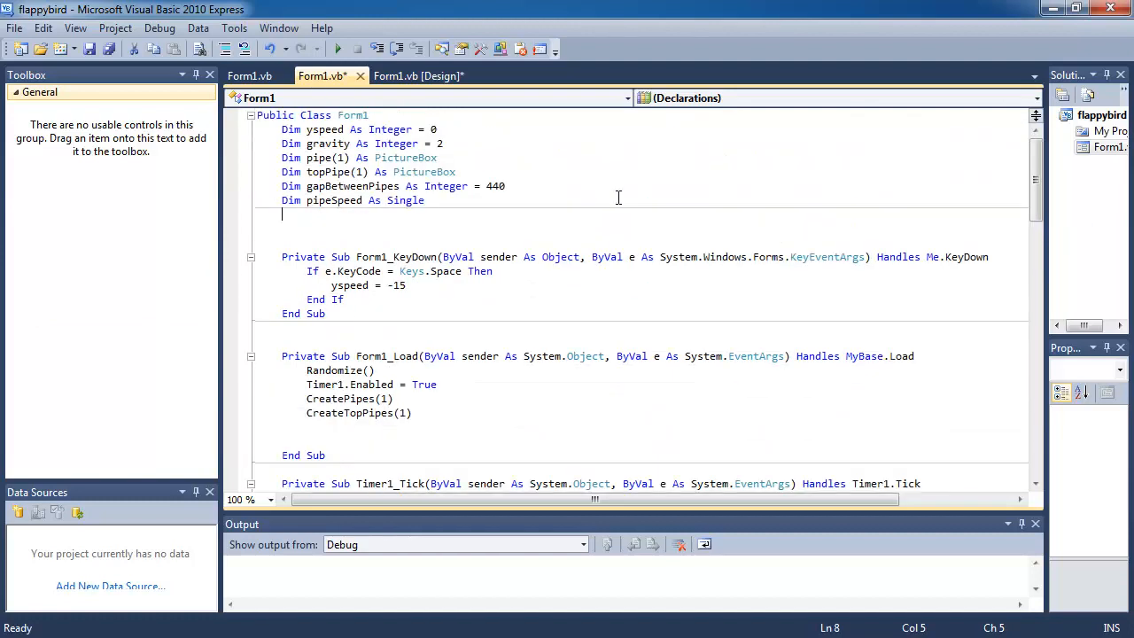
pyautogui.scroll(-3)
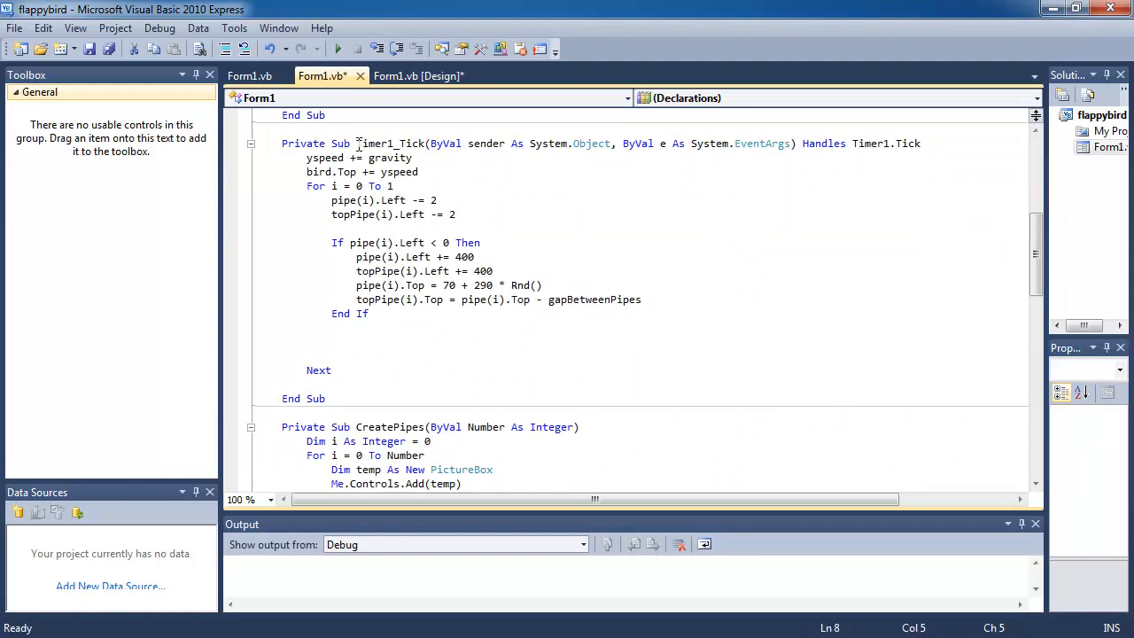
pyautogui.moveTo(332, 199)
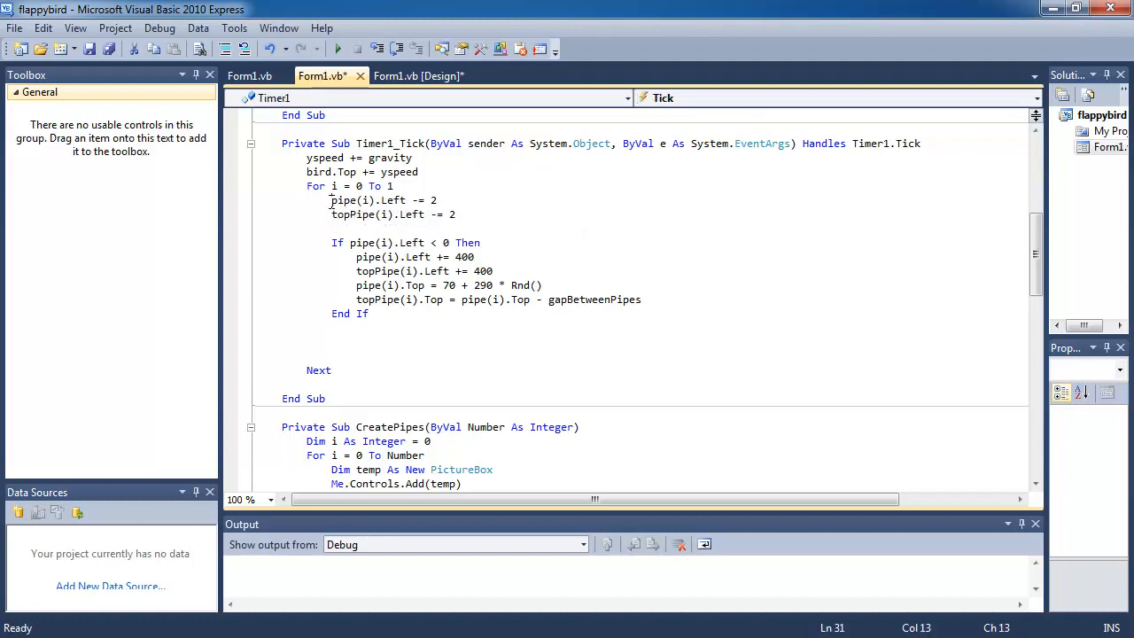
# Replace the fixed 2 in the pipe(i) and topPipe(i) Left movement lines with pipeSpeed
pyautogui.doubleClick(345, 215)
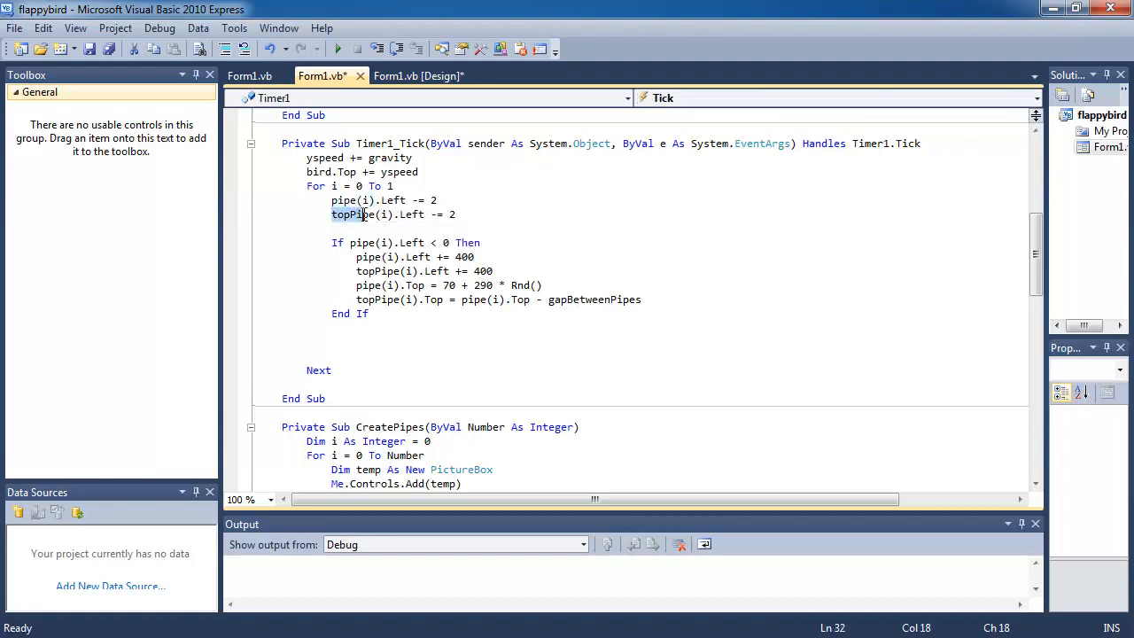
pyautogui.click(436, 199)
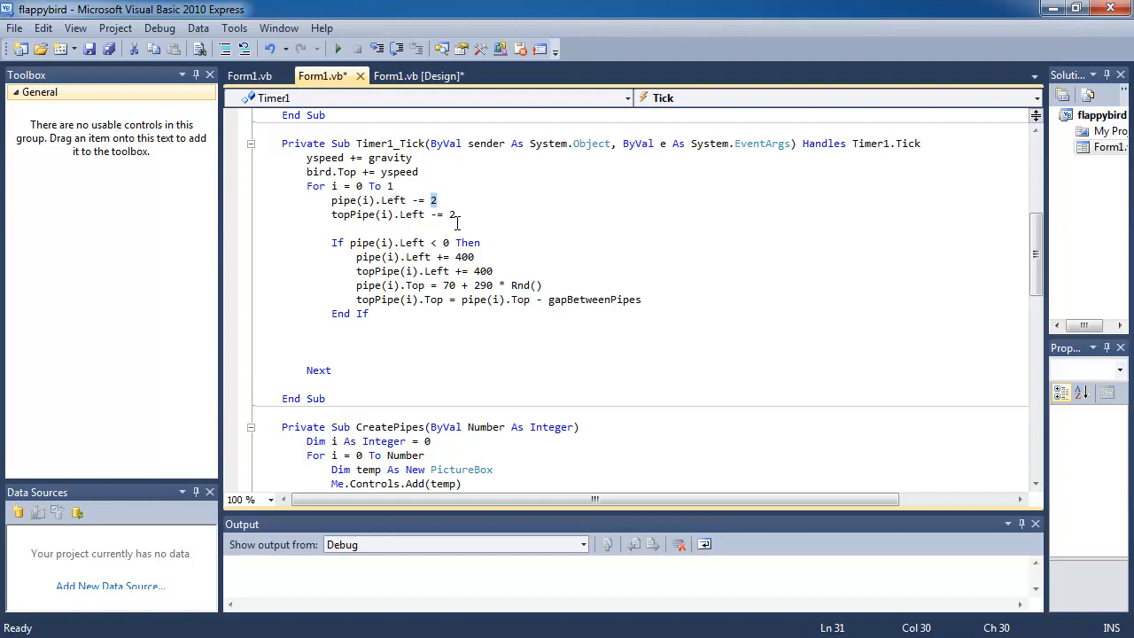
pyautogui.write('pipeSpeed')
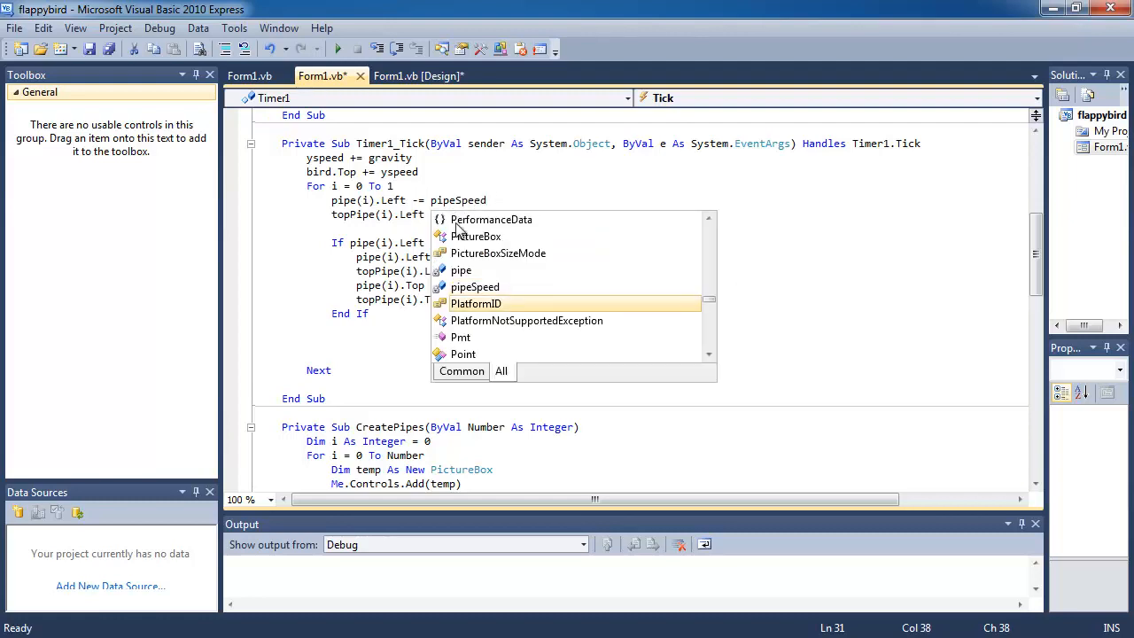
pyautogui.write('pipeSpeed As Single')
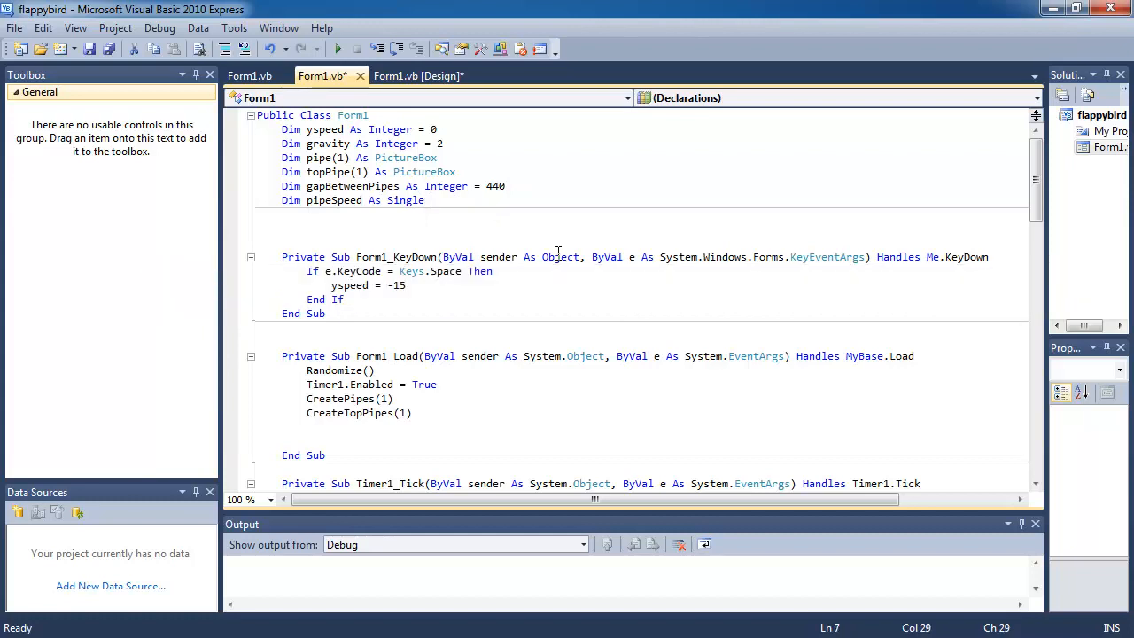
# Initialize pipeSpeed to 3 and run the game to test the speed
pyautogui.write('=')
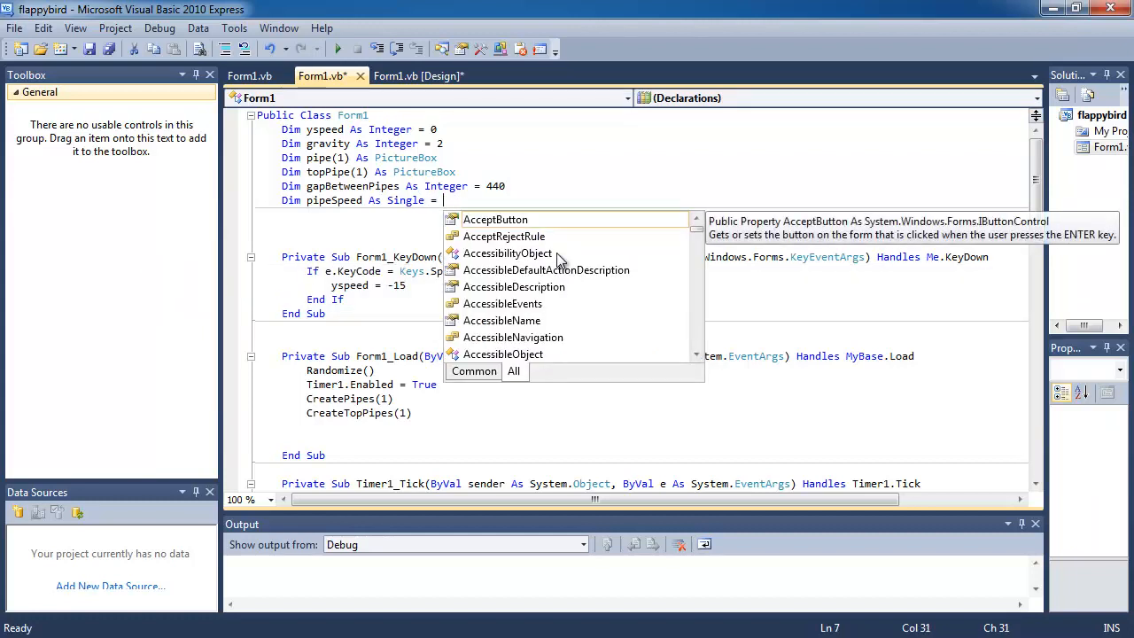
pyautogui.write('3')
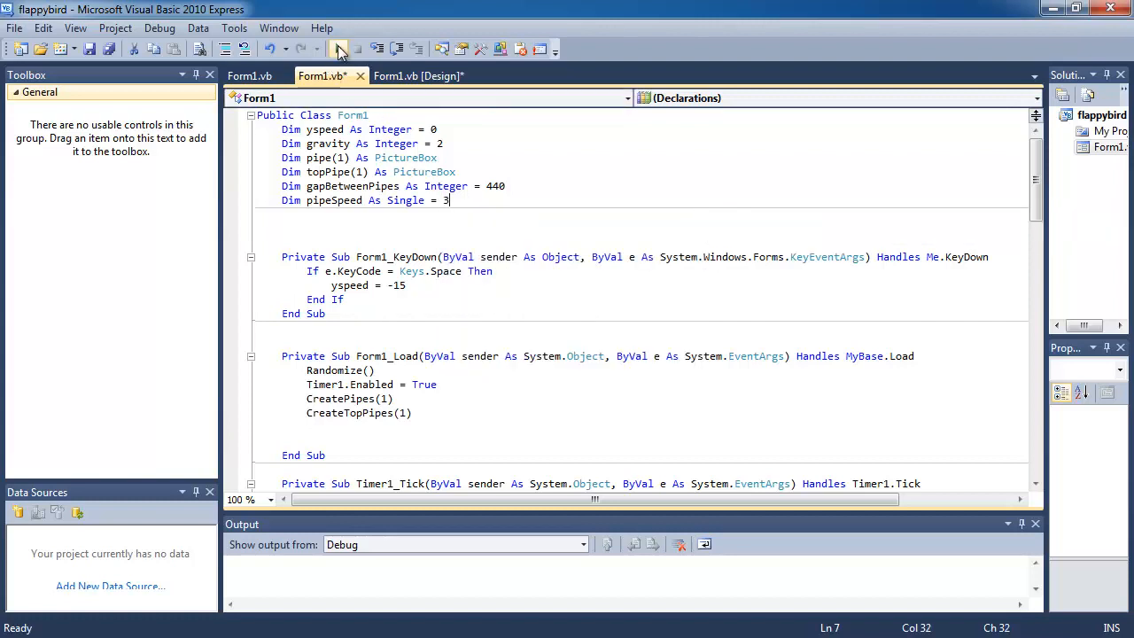
pyautogui.click(337, 49)
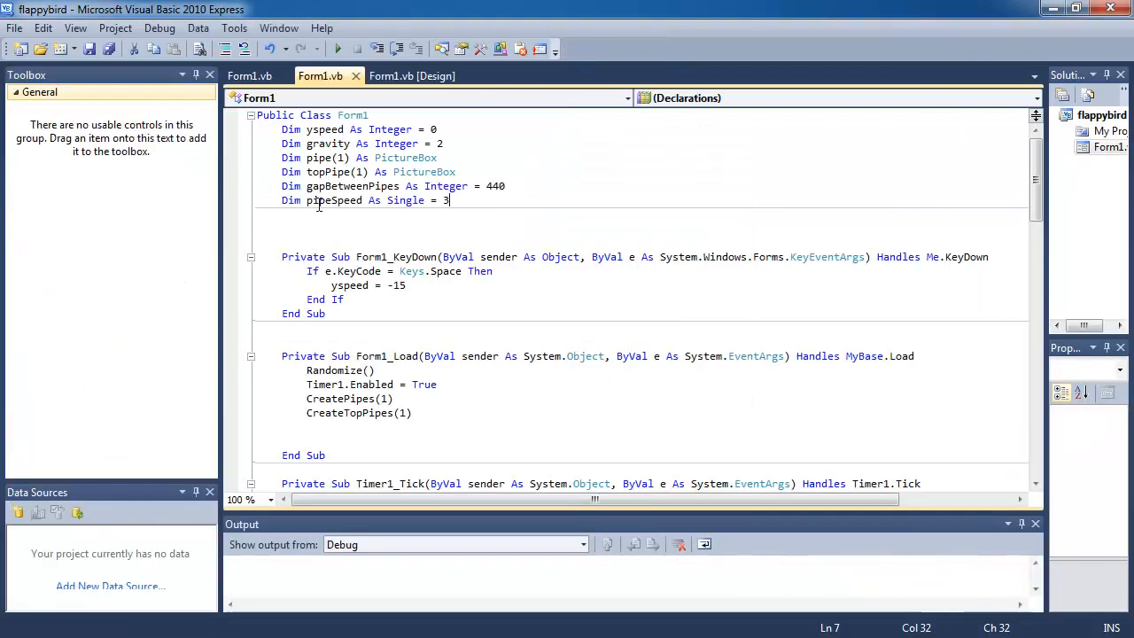
# Change pipeSpeed's starting value to 3.5, then test-run the game and close it
pyautogui.write('.5')
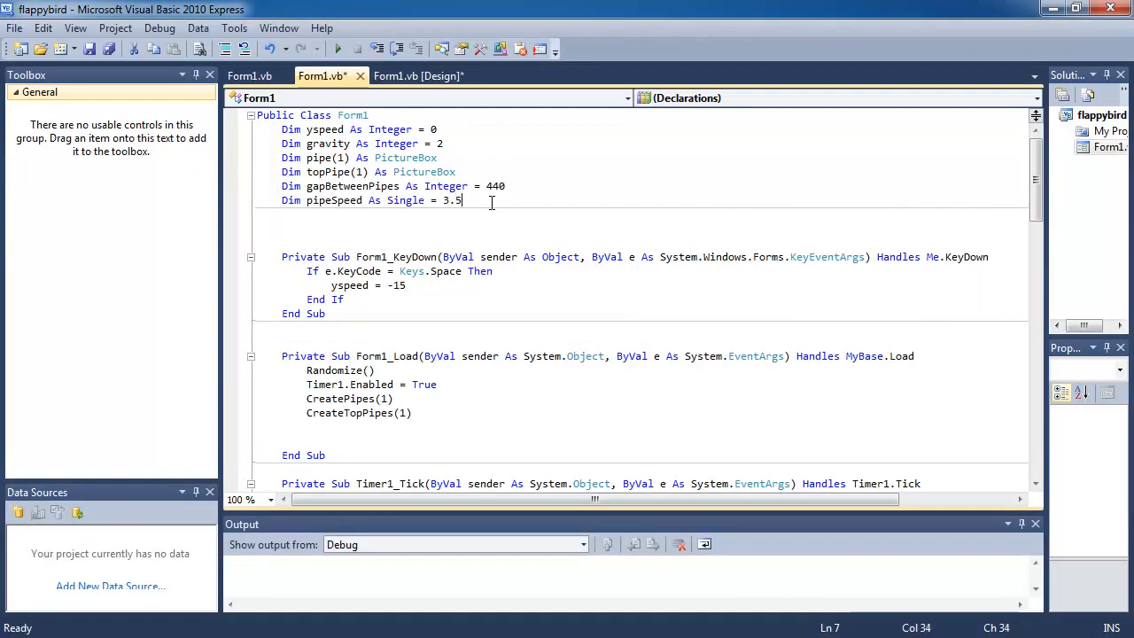
pyautogui.click(337, 49)
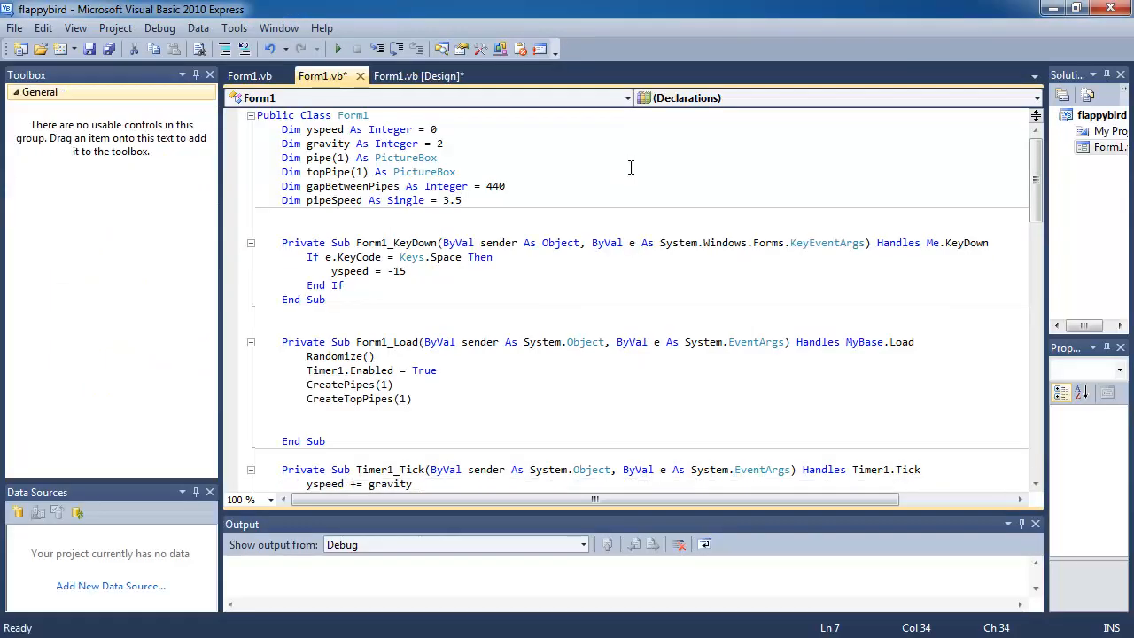
pyautogui.moveTo(337, 48)
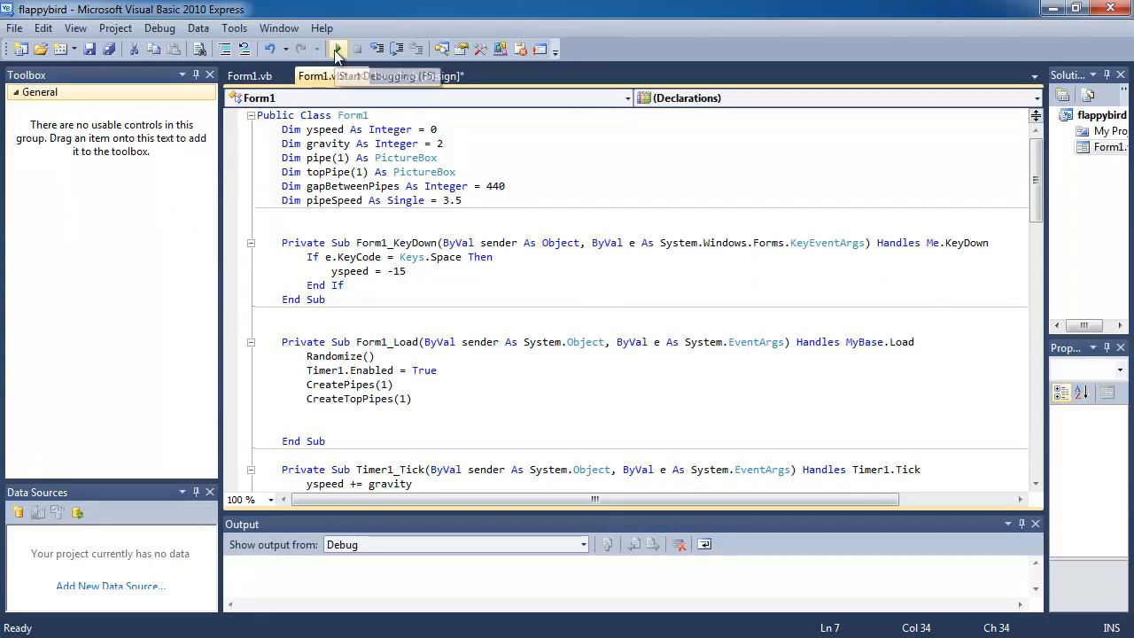
pyautogui.click(337, 49)
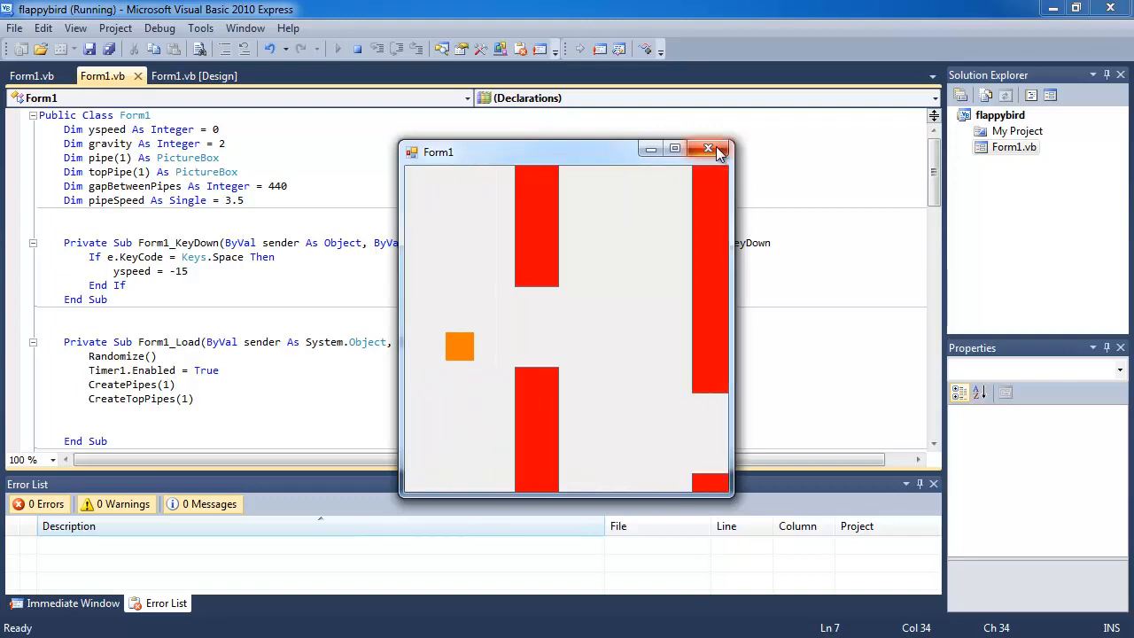
pyautogui.click(708, 148)
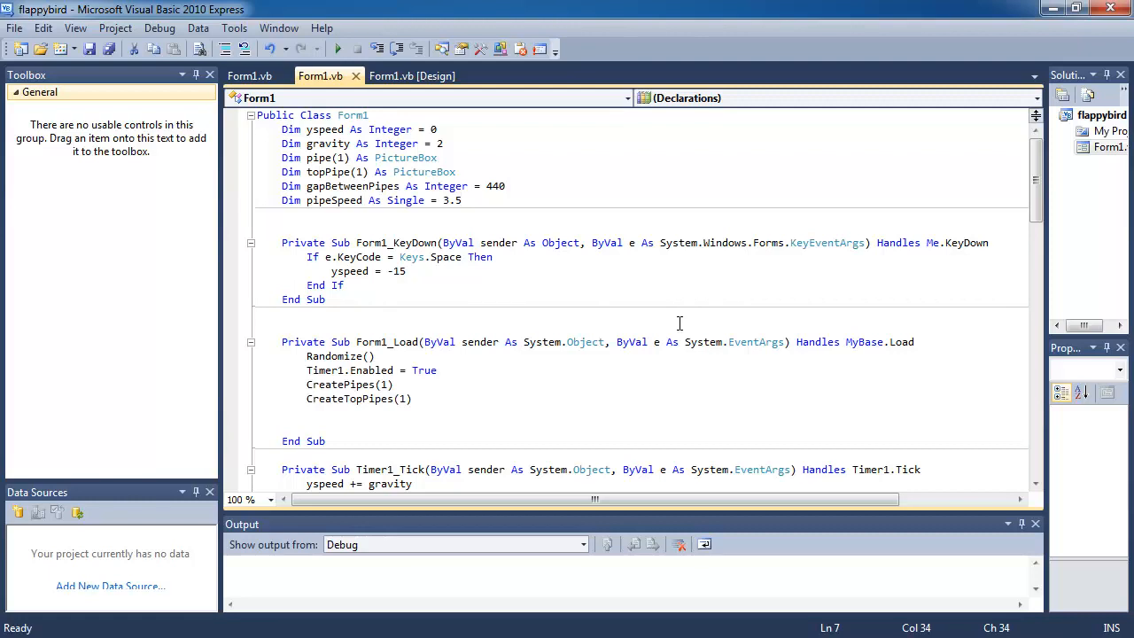
pyautogui.moveTo(419, 167)
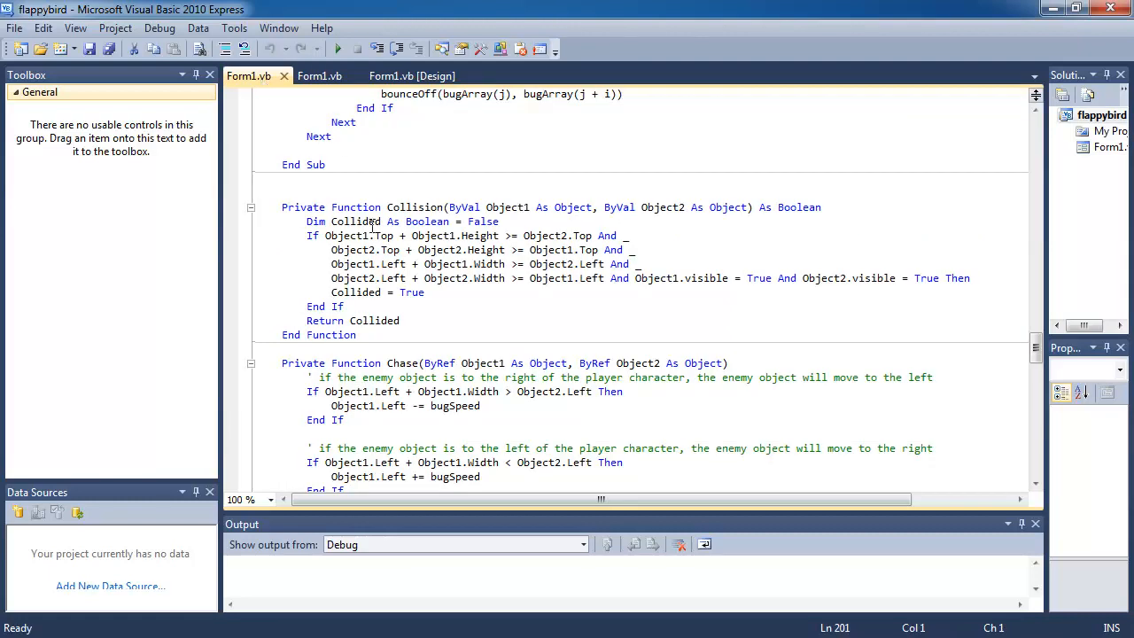
# Select and copy the whole Collision function from the first Form1.vb file
pyautogui.click(283, 207)
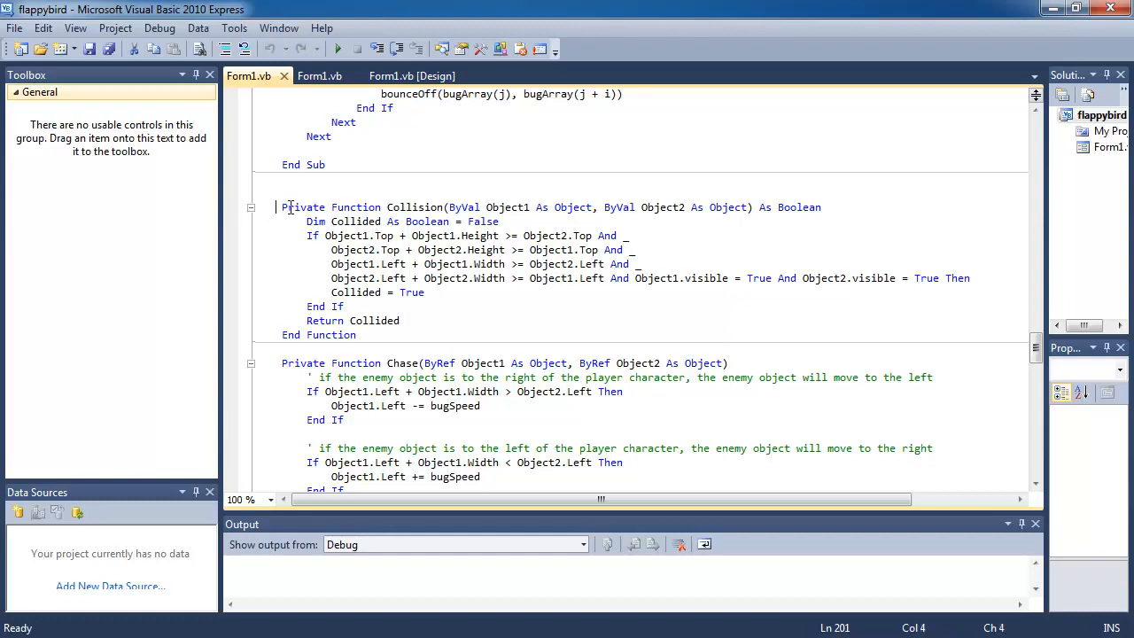
pyautogui.moveTo(281, 206); pyautogui.dragTo(357, 335)
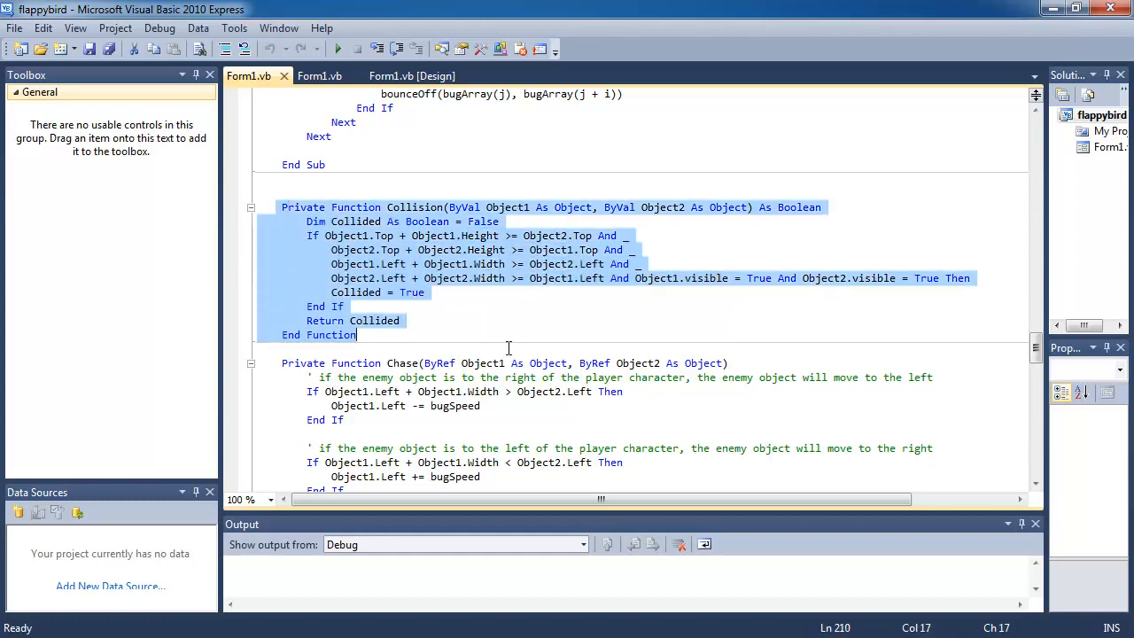
pyautogui.click(429, 334)
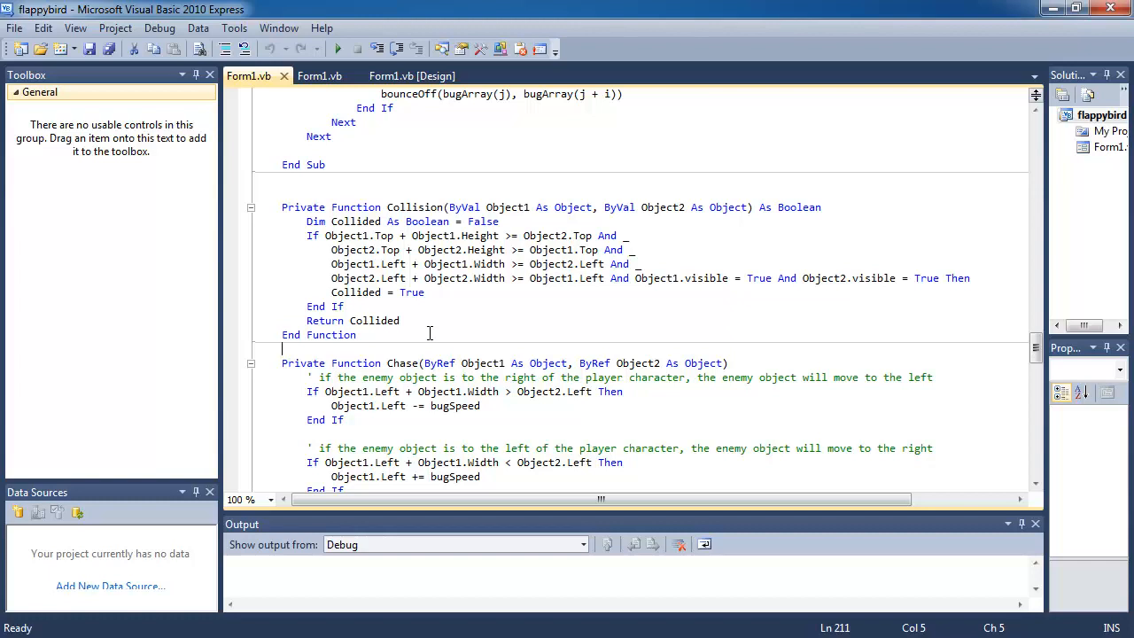
pyautogui.moveTo(281, 207); pyautogui.dragTo(356, 334)
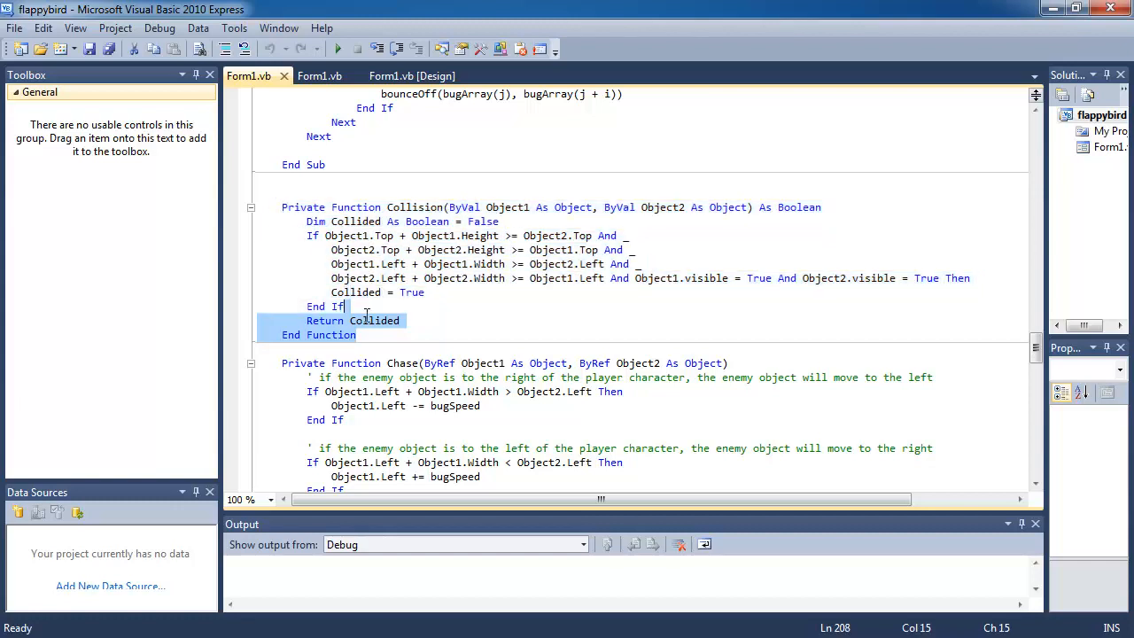
pyautogui.click(257, 207)
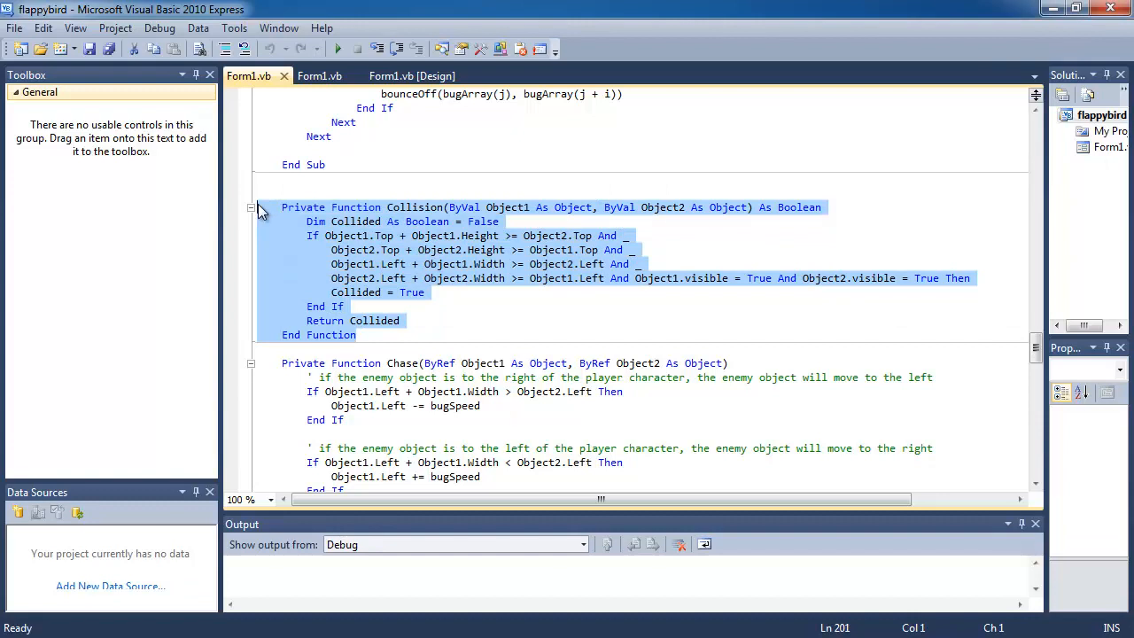
pyautogui.click(313, 235)
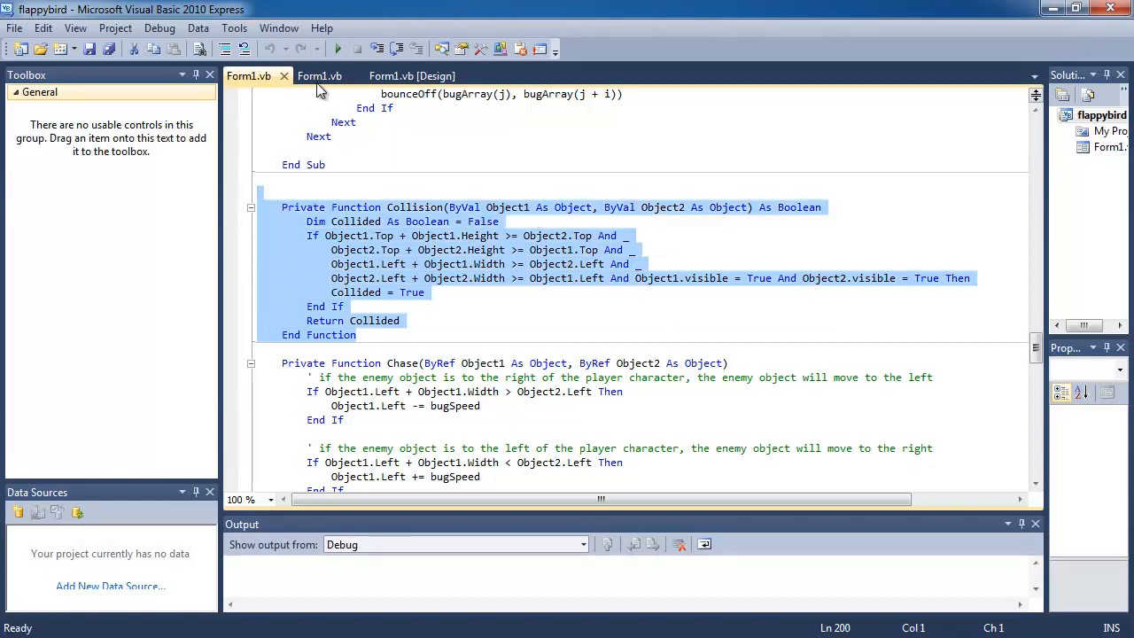
pyautogui.click(319, 75)
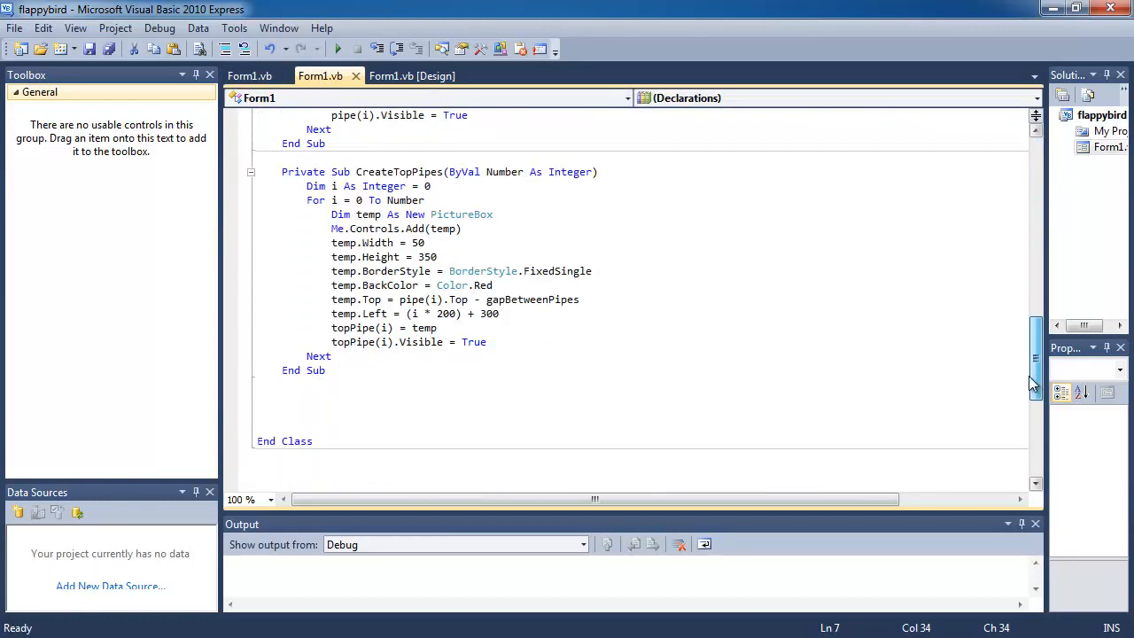
# Paste the Collision function after CreateTopPipes, before End Class, and inspect its name
pyautogui.scroll(-3)
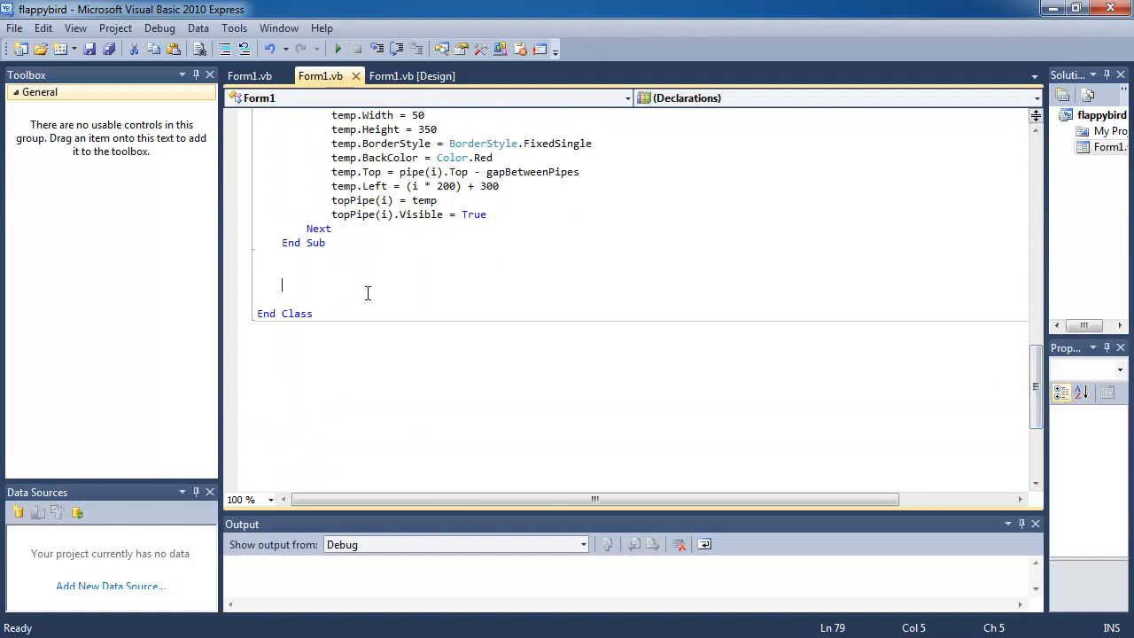
pyautogui.write('Private Function Collision(ByVal Object1 As Object, ByVal Object2 As Object) As Boolean')
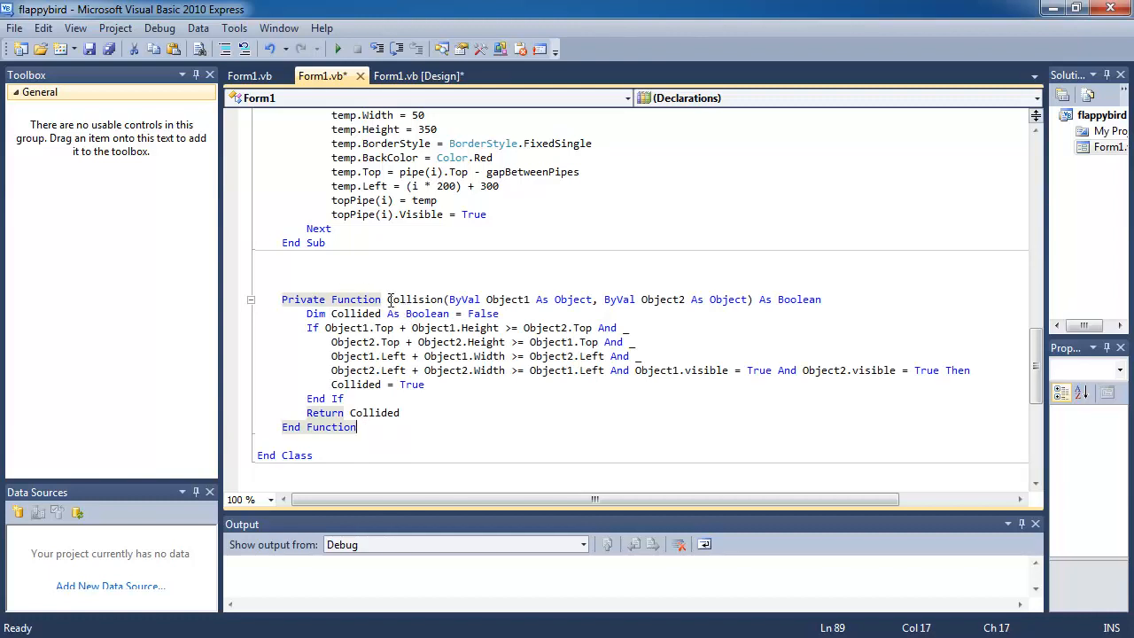
pyautogui.doubleClick(414, 299)
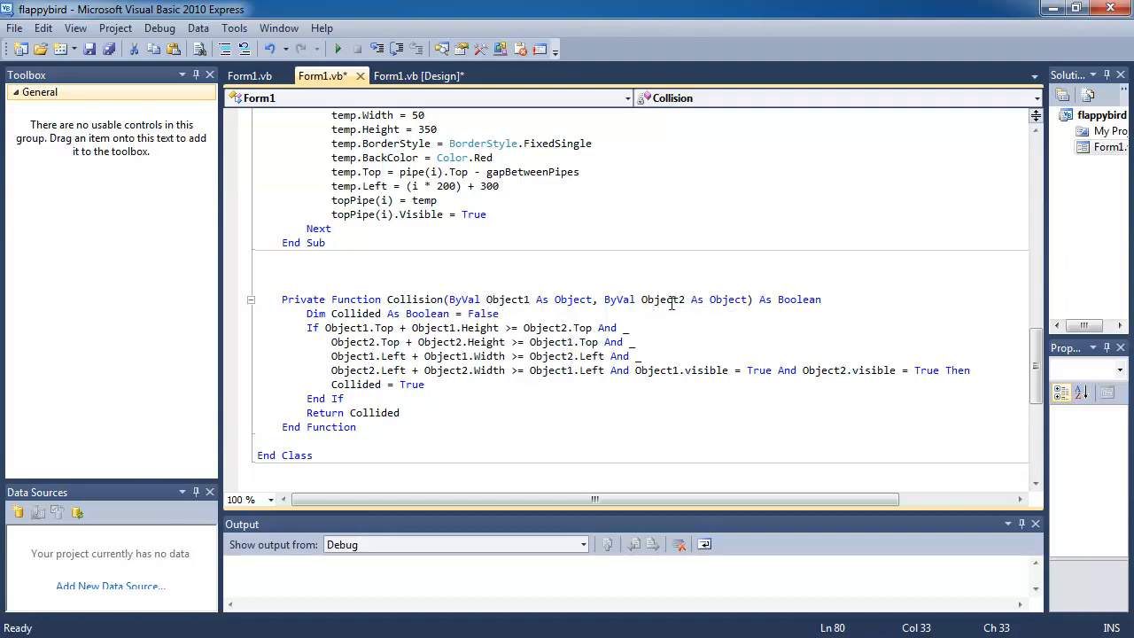
pyautogui.moveTo(662, 299)
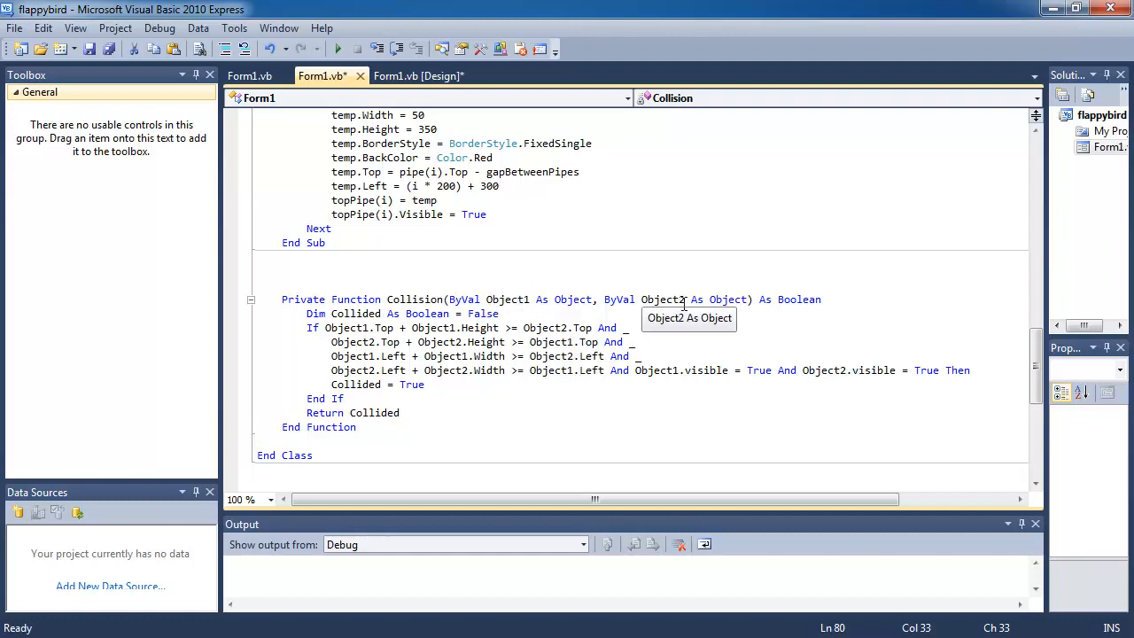
pyautogui.moveTo(798, 300)
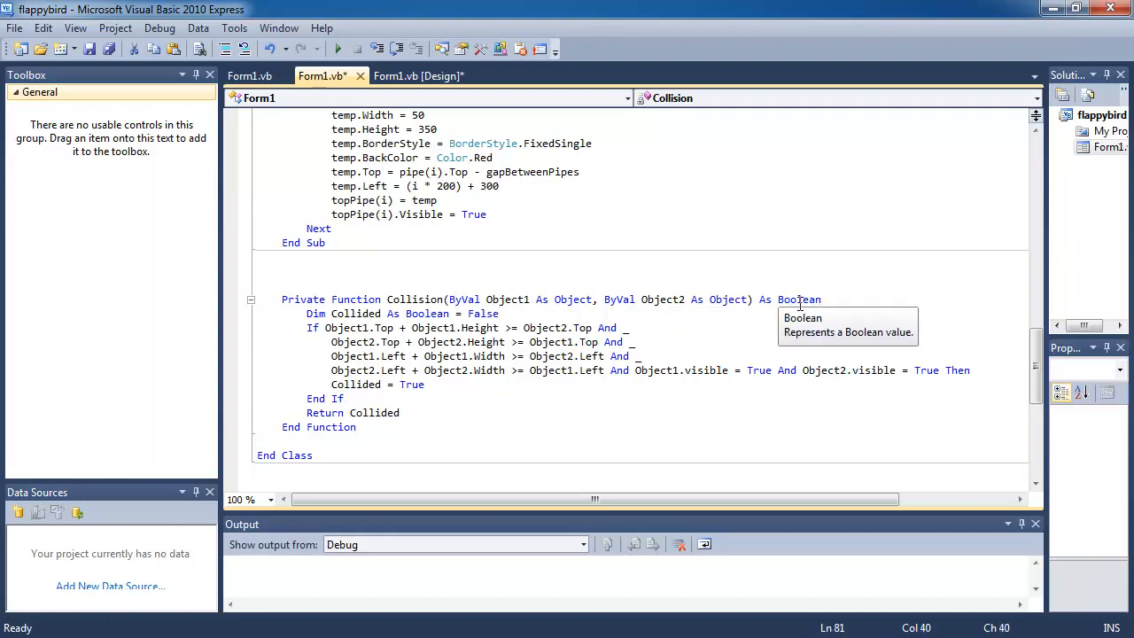
pyautogui.moveTo(753, 339)
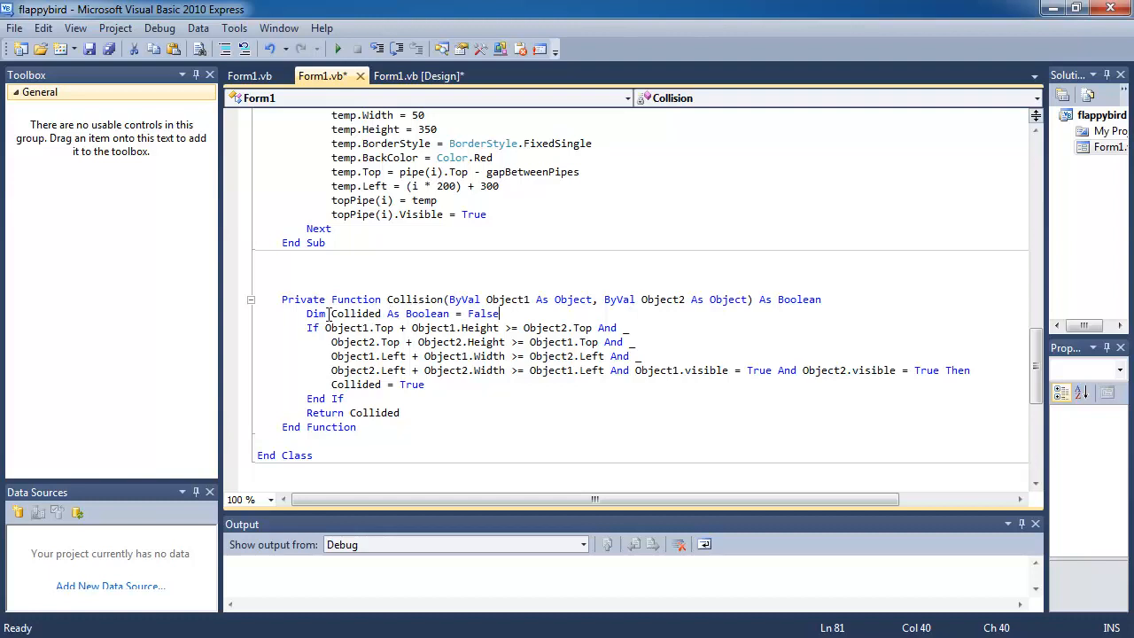
pyautogui.moveTo(484, 314)
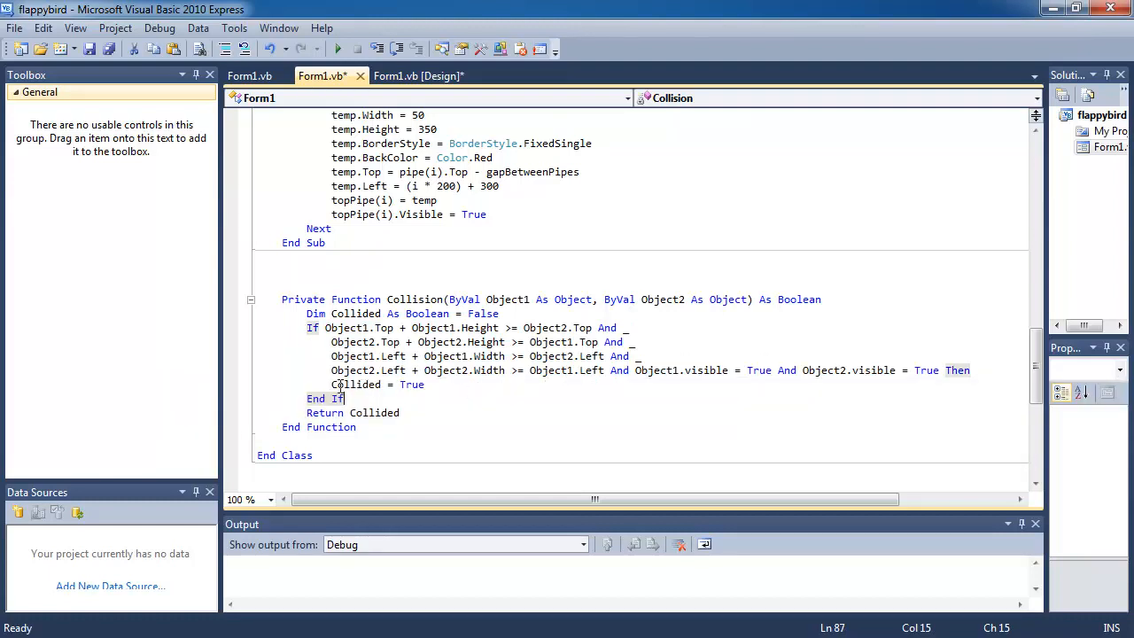
pyautogui.moveTo(359, 384)
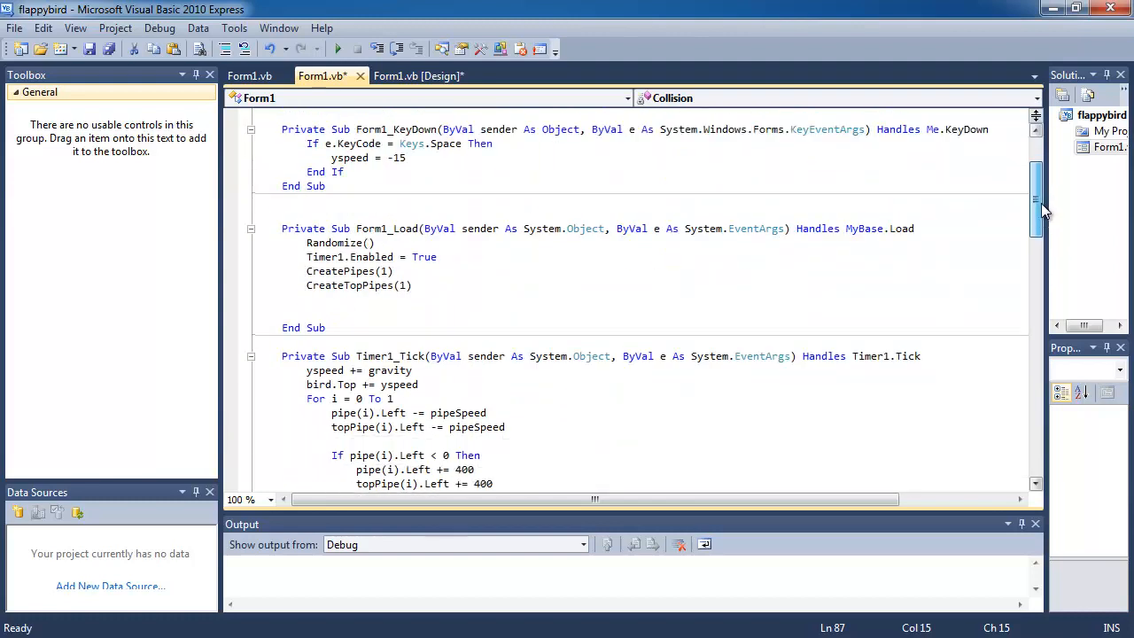
# Add an empty line after topPipe(i).Left -= pipeSpeed in Timer1_Tick's loop
pyautogui.scroll(-3)
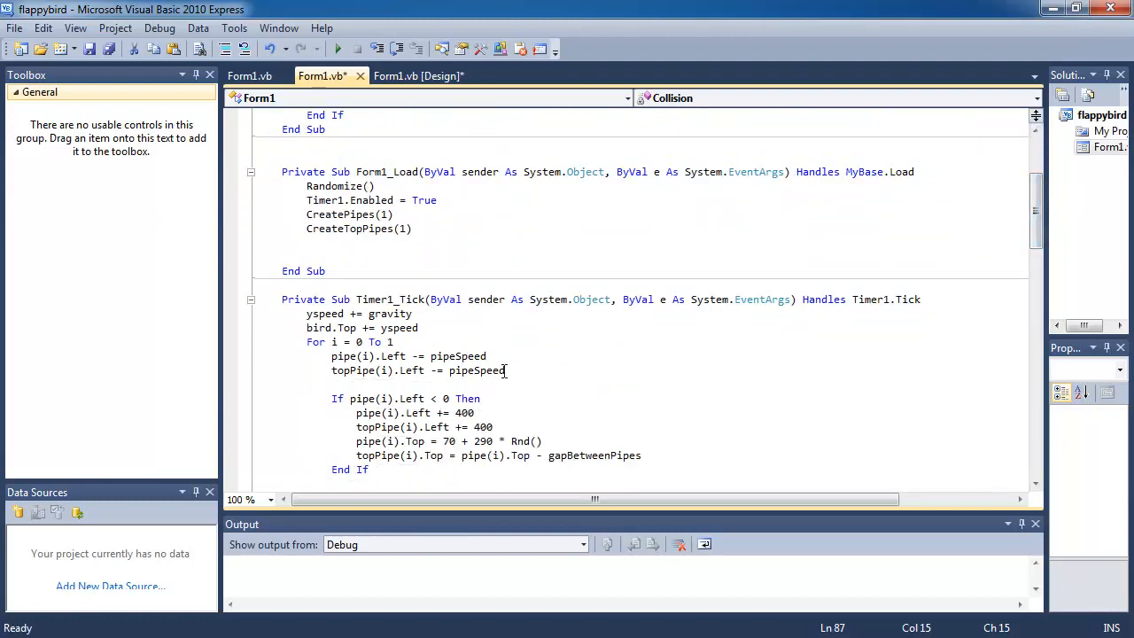
pyautogui.moveTo(344, 357)
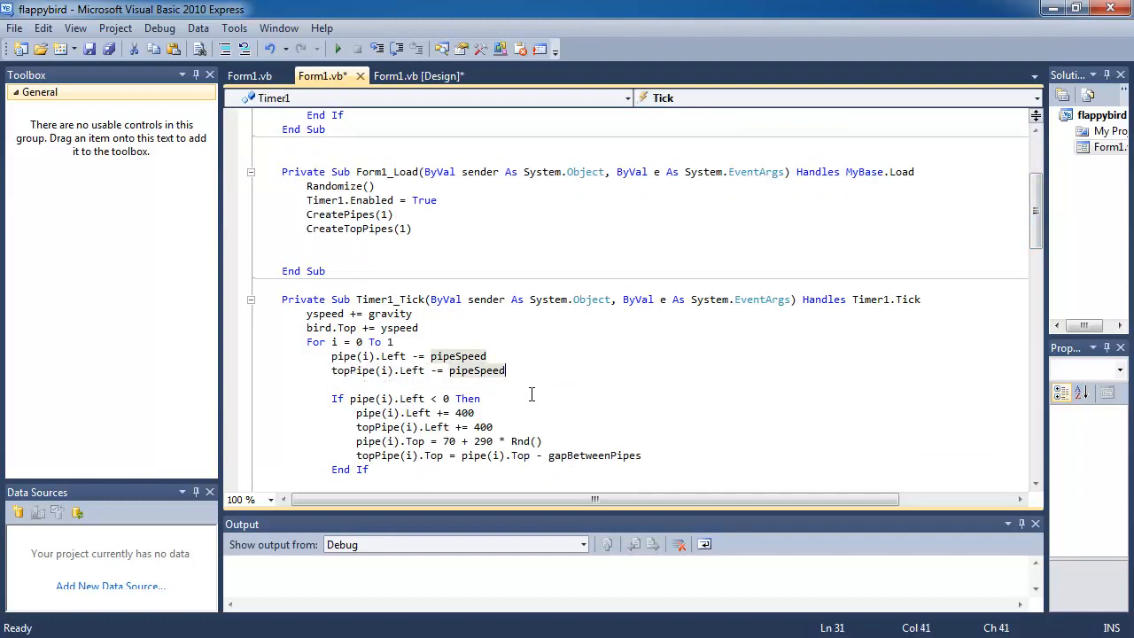
pyautogui.click(526, 398)
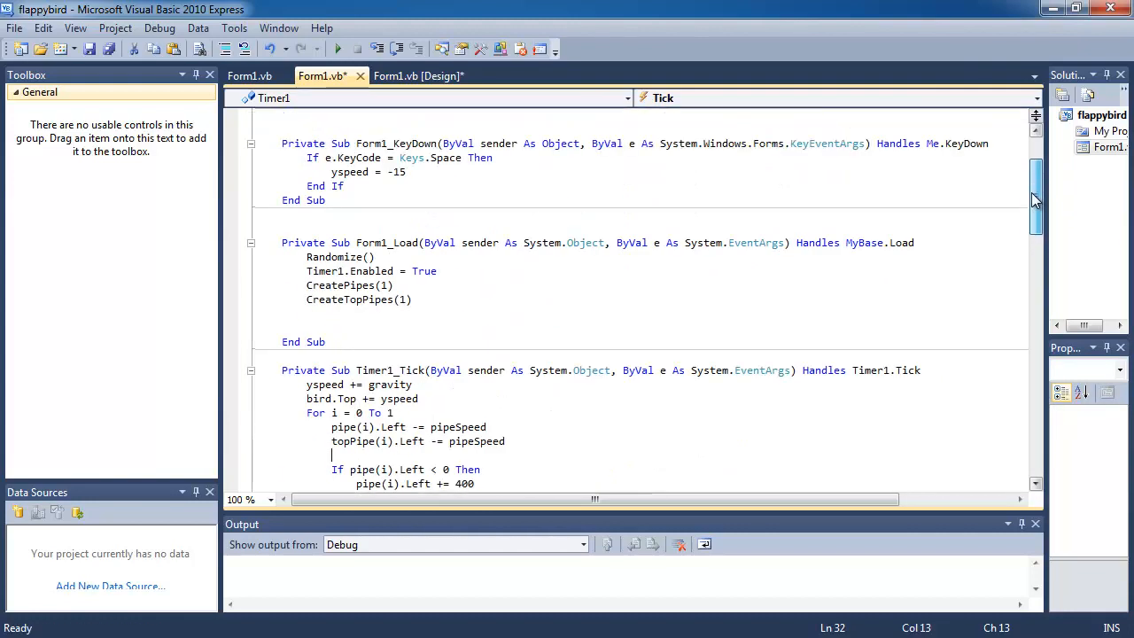
# Add If Collision(pipe(i), bird) = True Then Application.Exit() End If inside the loop
pyautogui.scroll(-3)
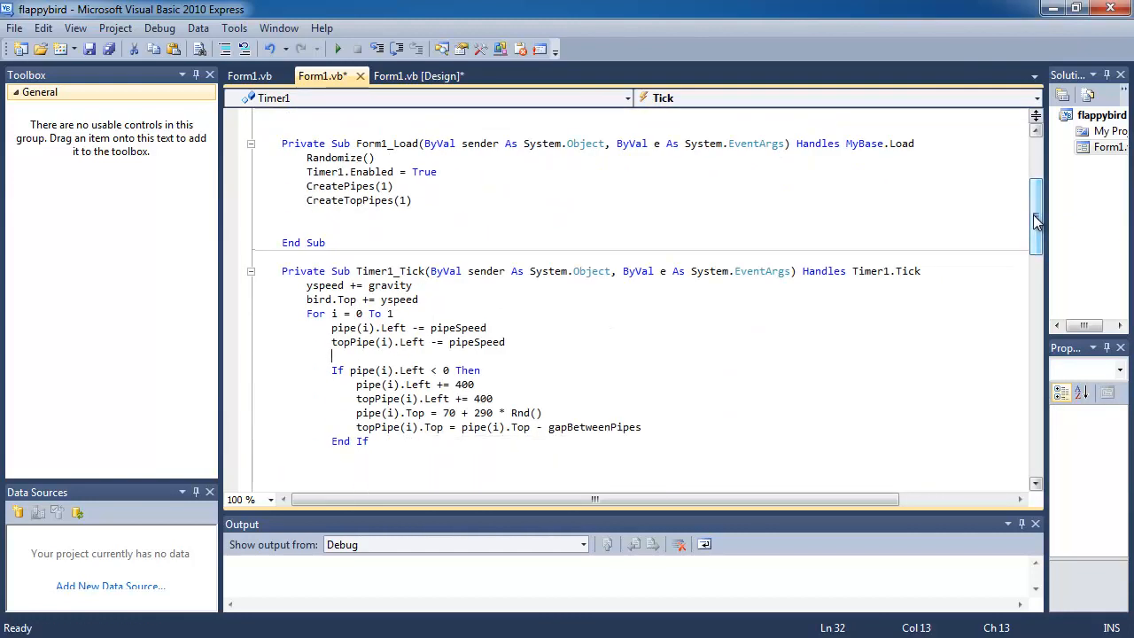
pyautogui.write('Collision(')
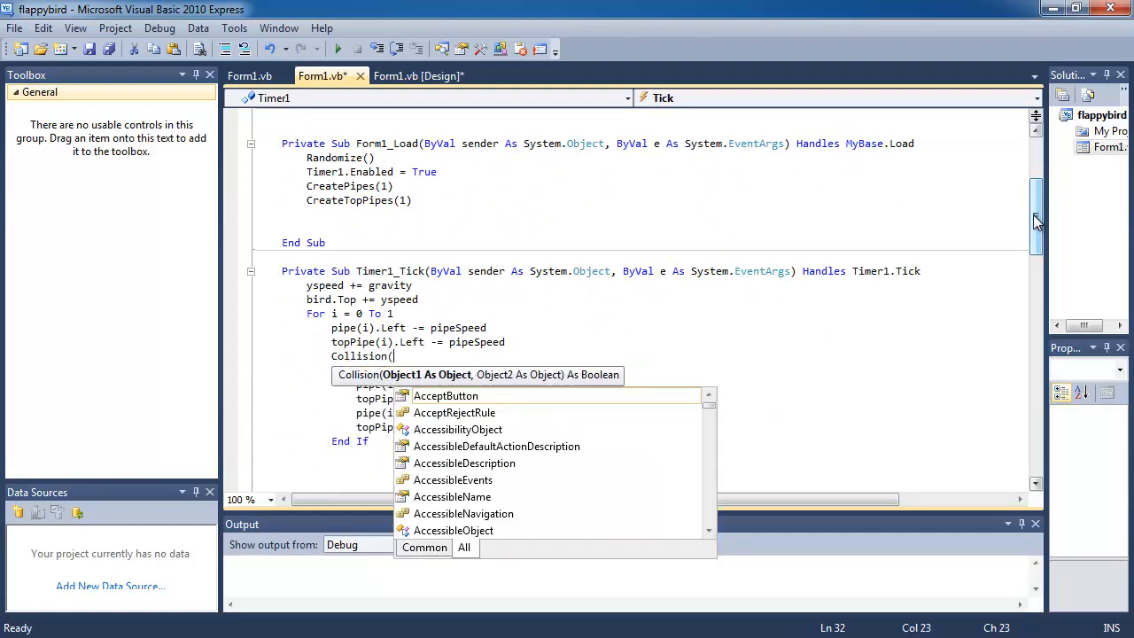
pyautogui.write('pipe(i')
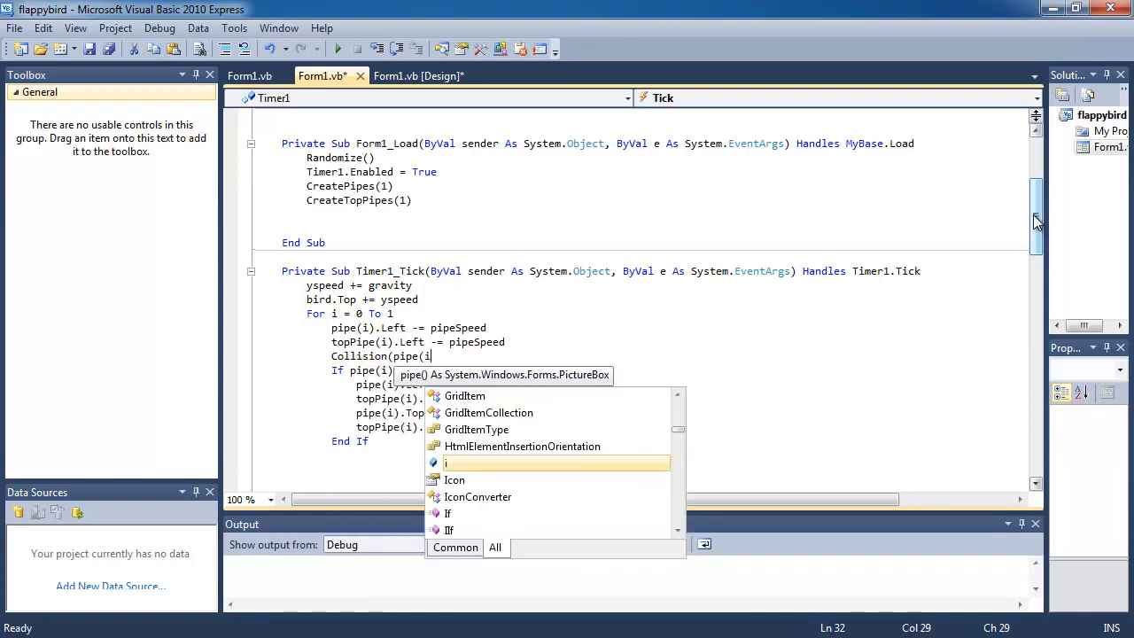
pyautogui.write(',bird)')
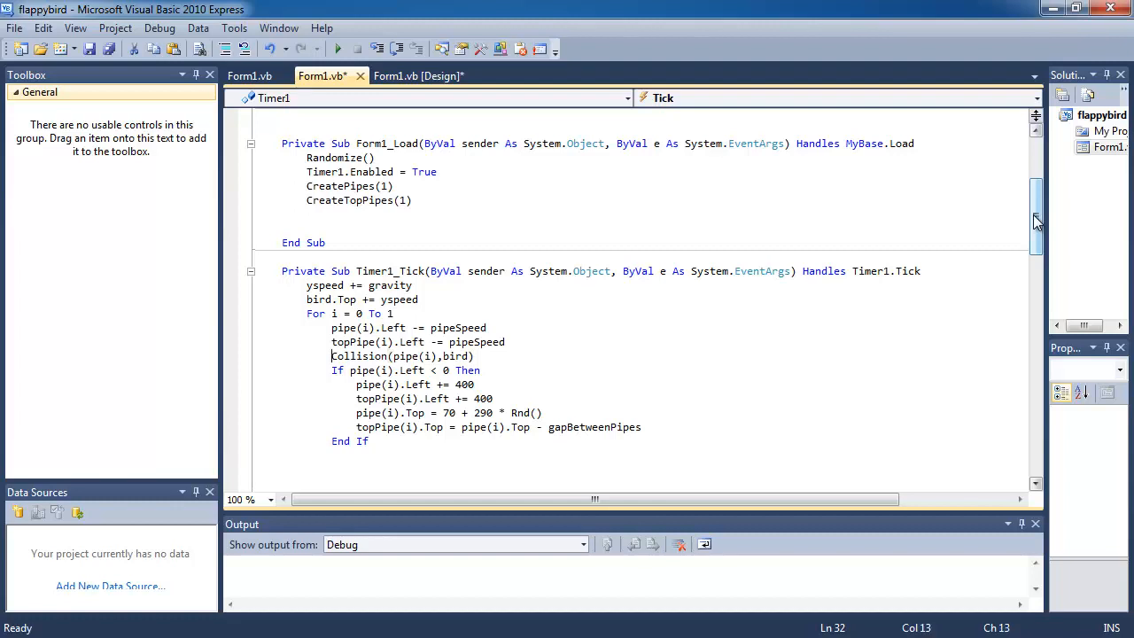
pyautogui.write('If')
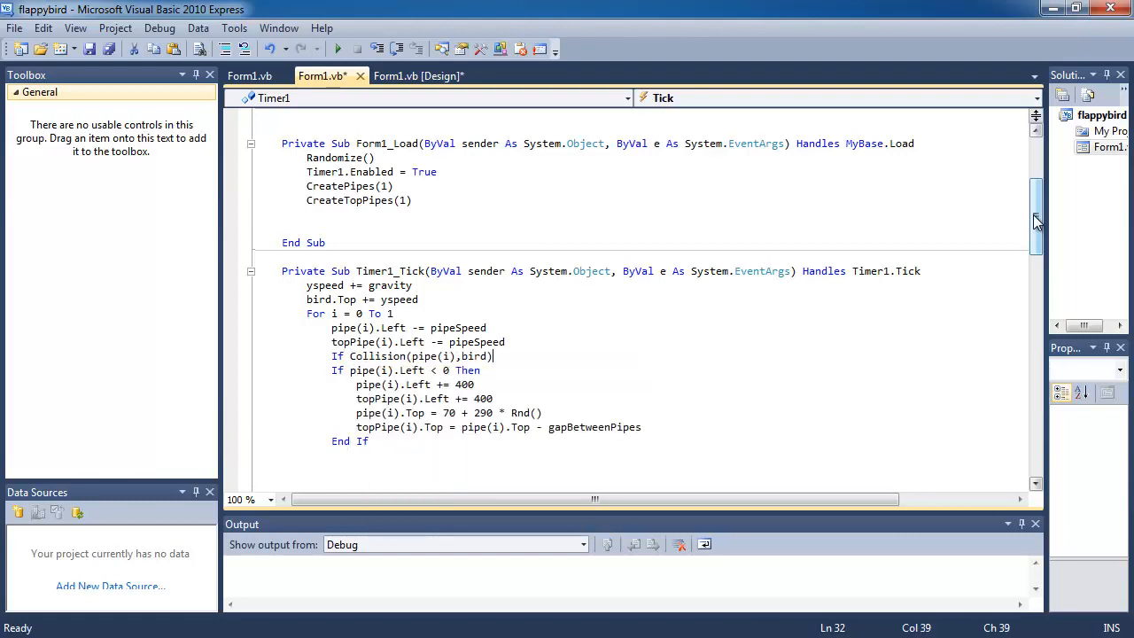
pyautogui.write('= True Then')
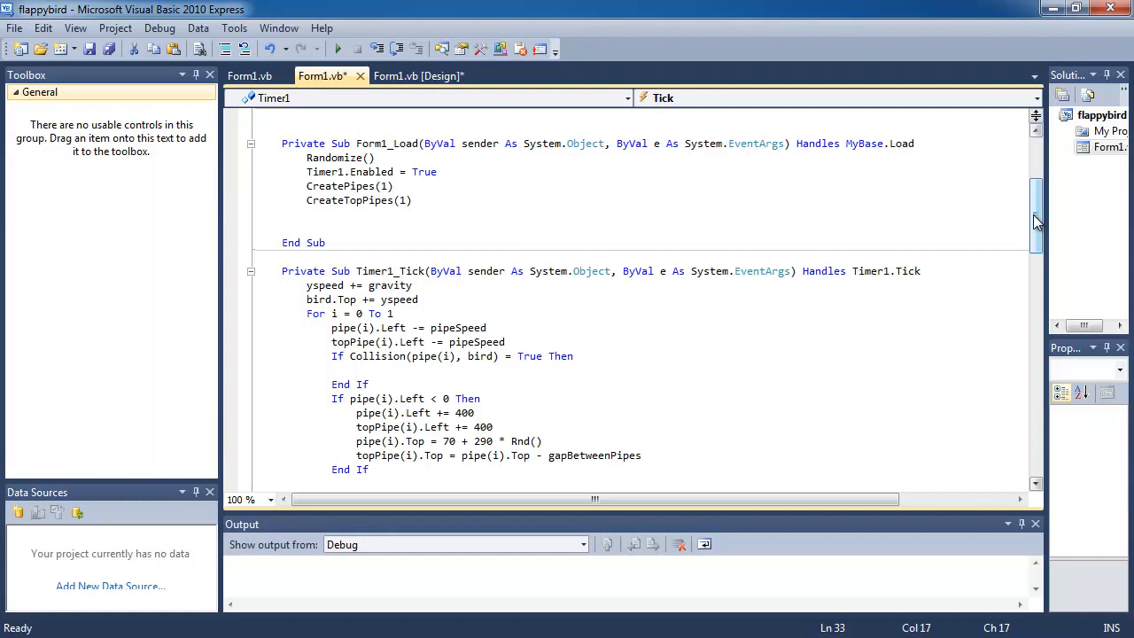
pyautogui.write('applicatio')
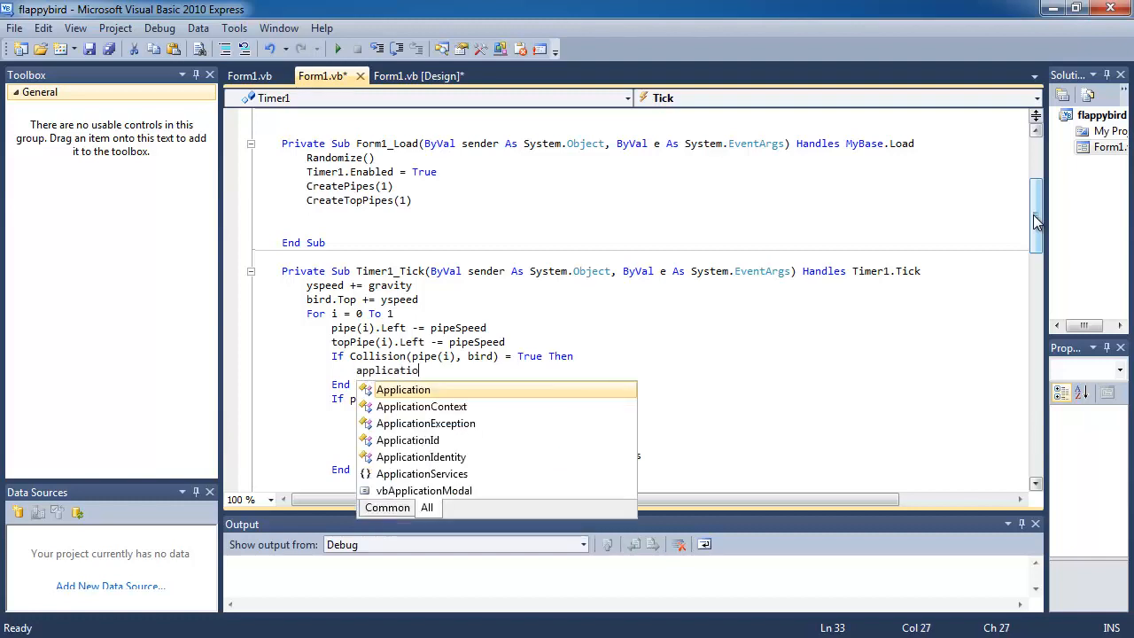
pyautogui.write('.exit(')
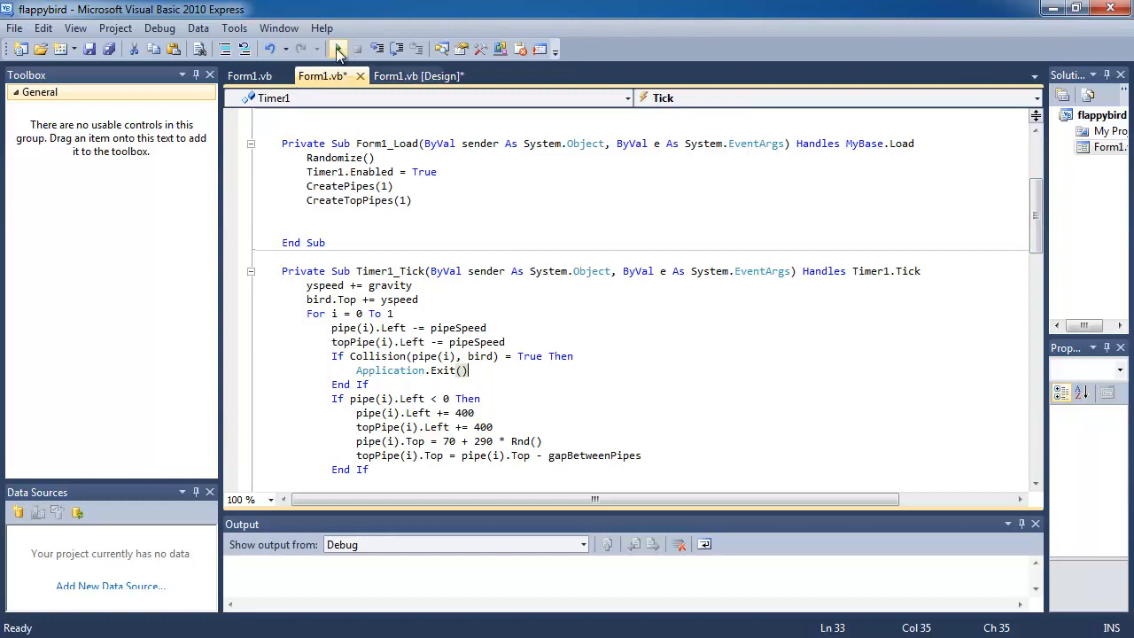
# Run the game to confirm it quits on bottom-pipe collision, then edit the If condition
pyautogui.click(335, 49)
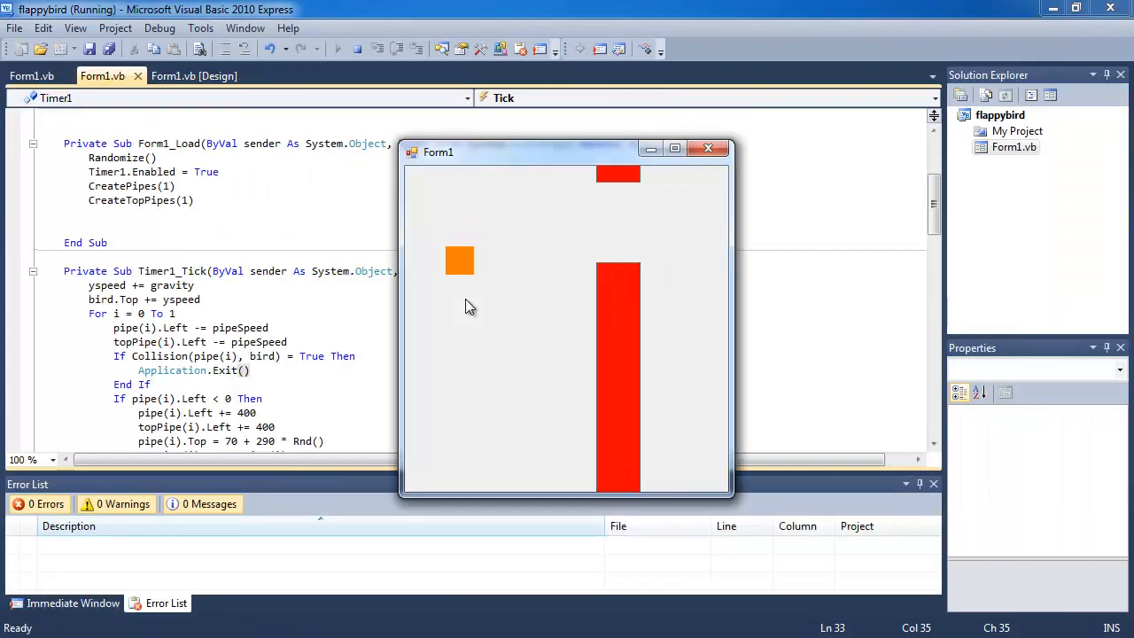
pyautogui.click(708, 148)
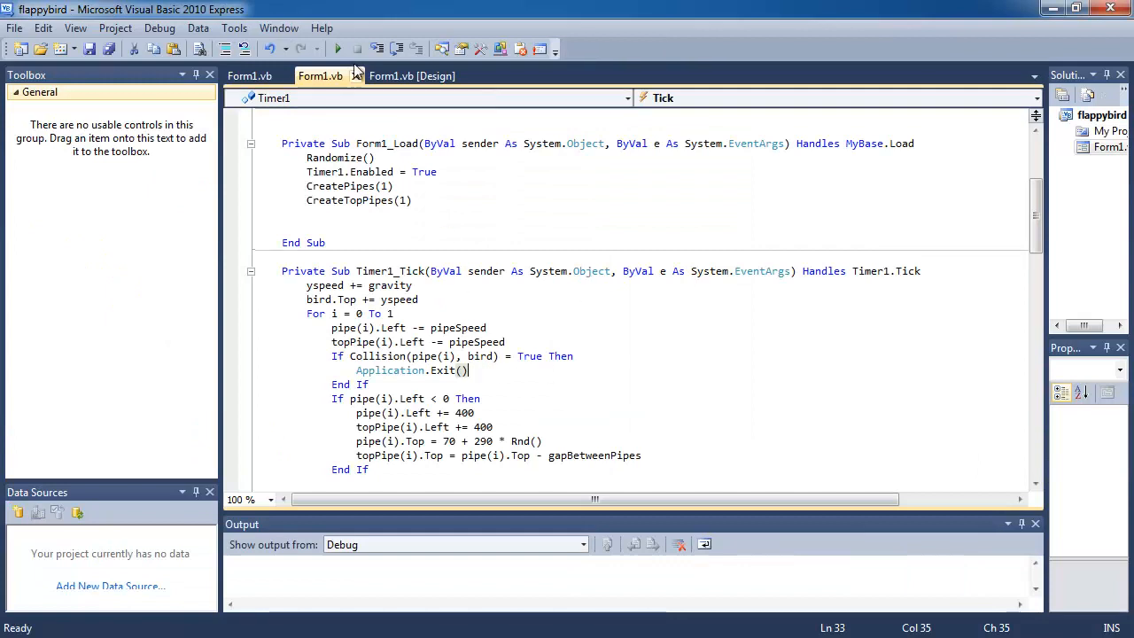
pyautogui.click(337, 49)
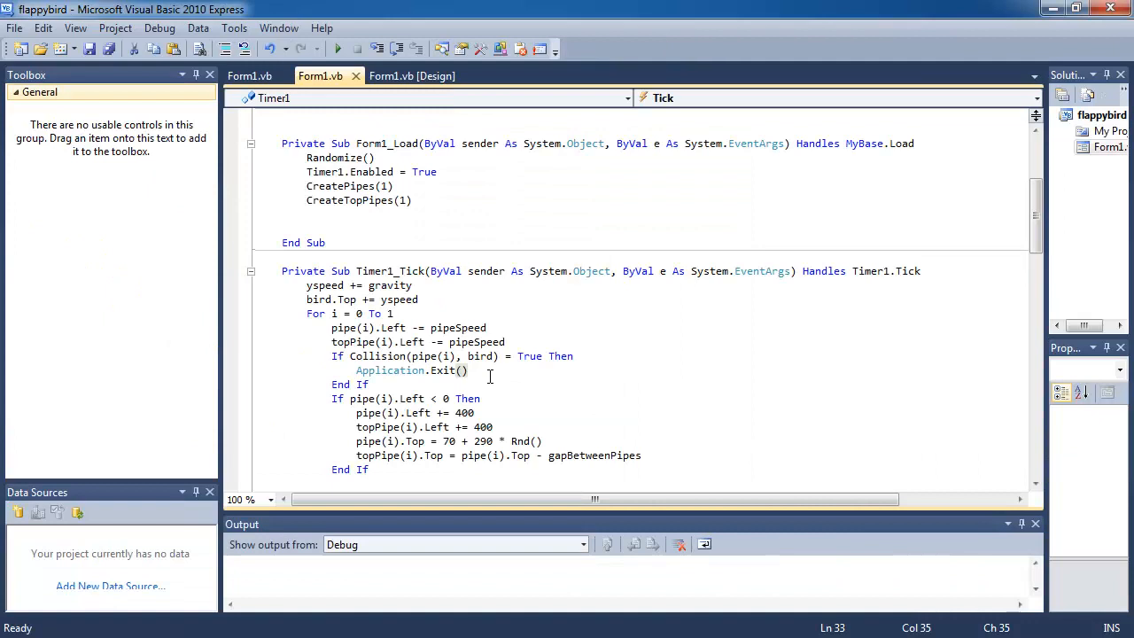
pyautogui.moveTo(389, 371)
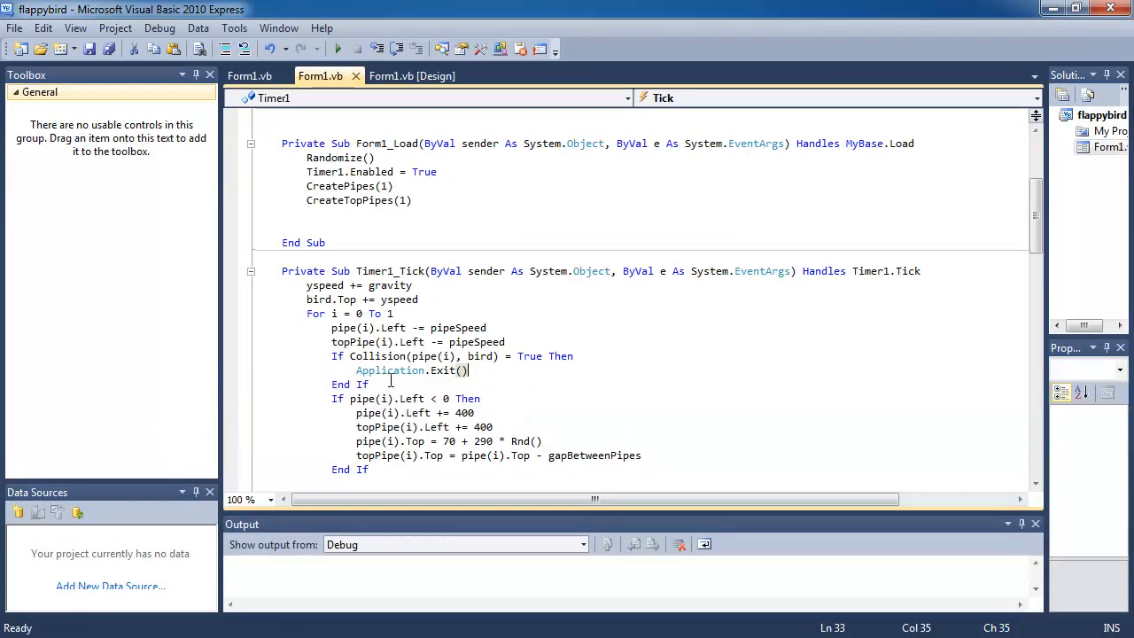
pyautogui.click(544, 355)
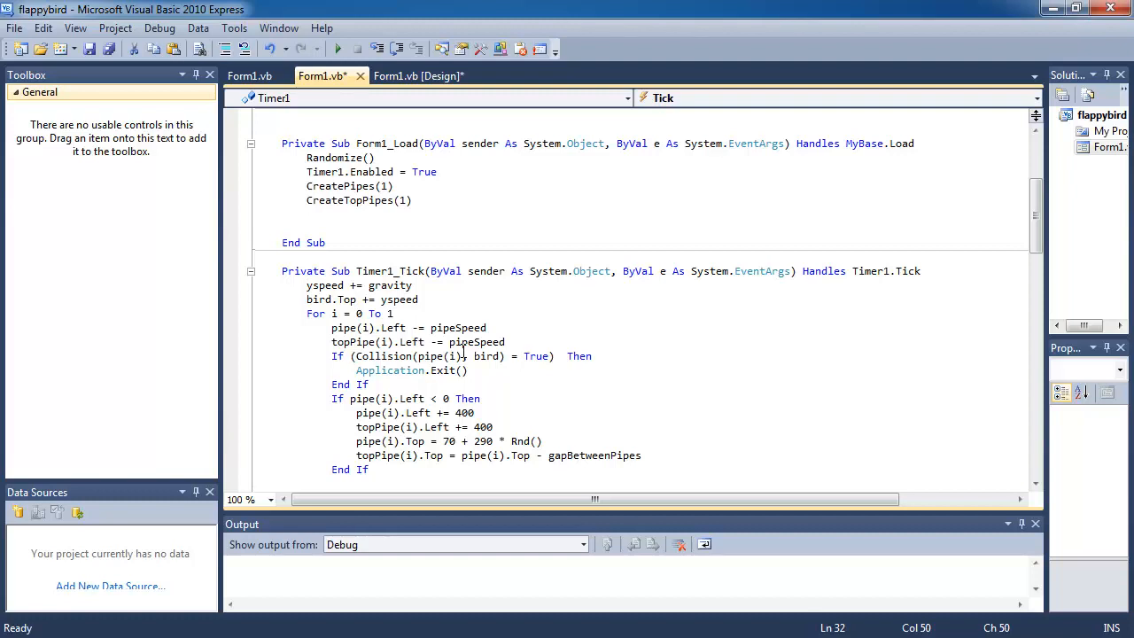
# Extend the If condition with Or (Collision(topPipe(i), bird) = True)
pyautogui.write('OR (')
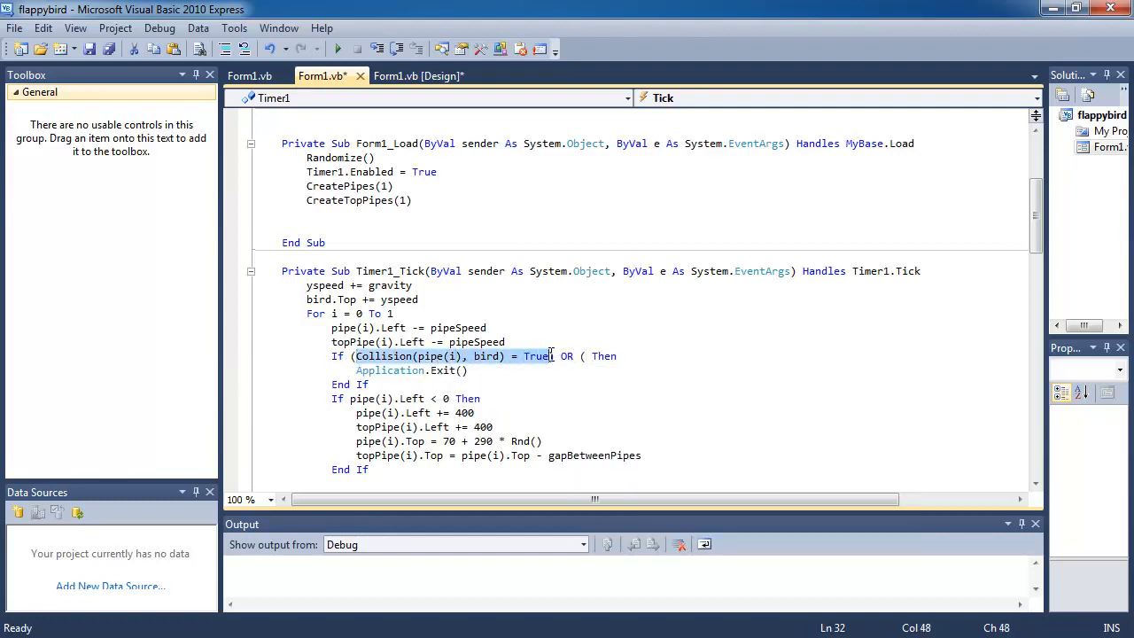
pyautogui.write('Collision(pipe(i), bird) = True')
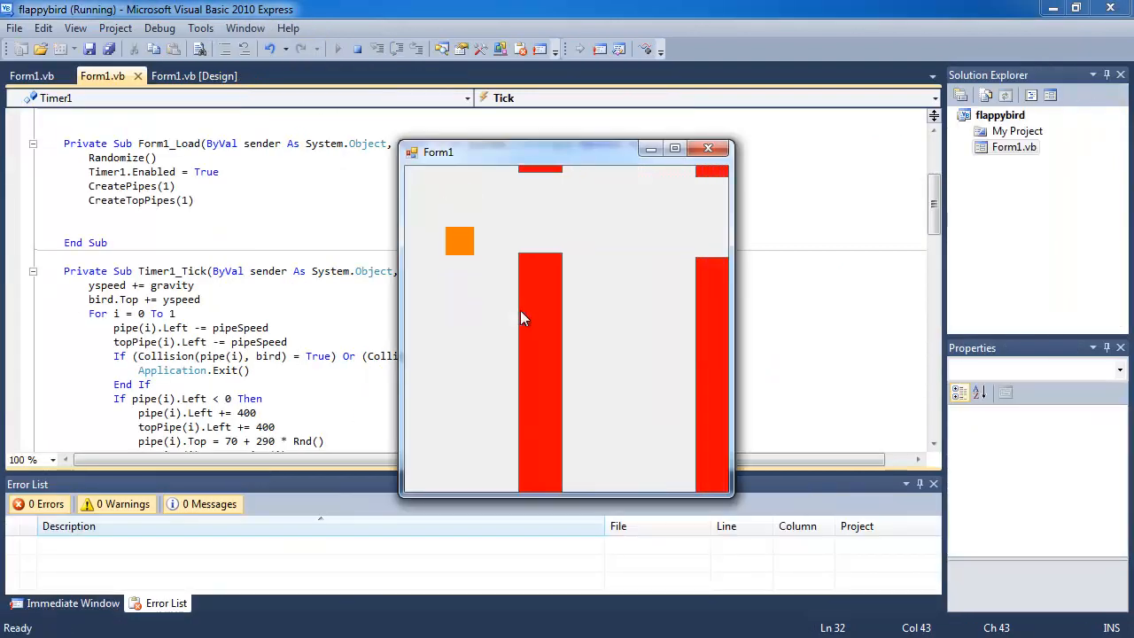
# Run the game and let the bird hit a pipe to confirm it closes
pyautogui.click(338, 49)
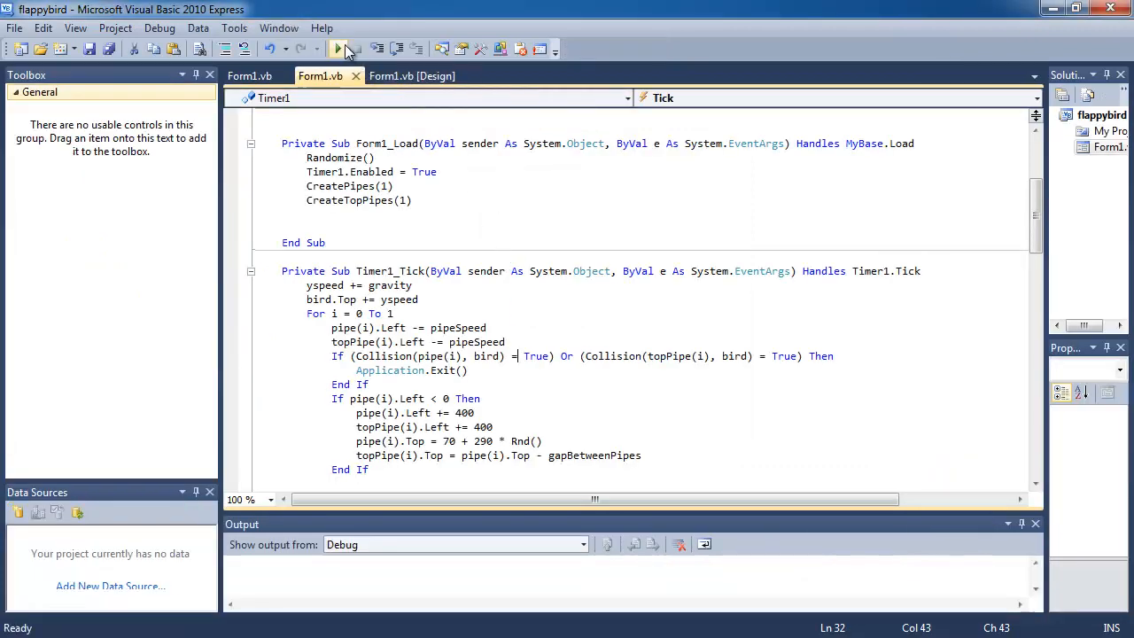
pyautogui.click(338, 48)
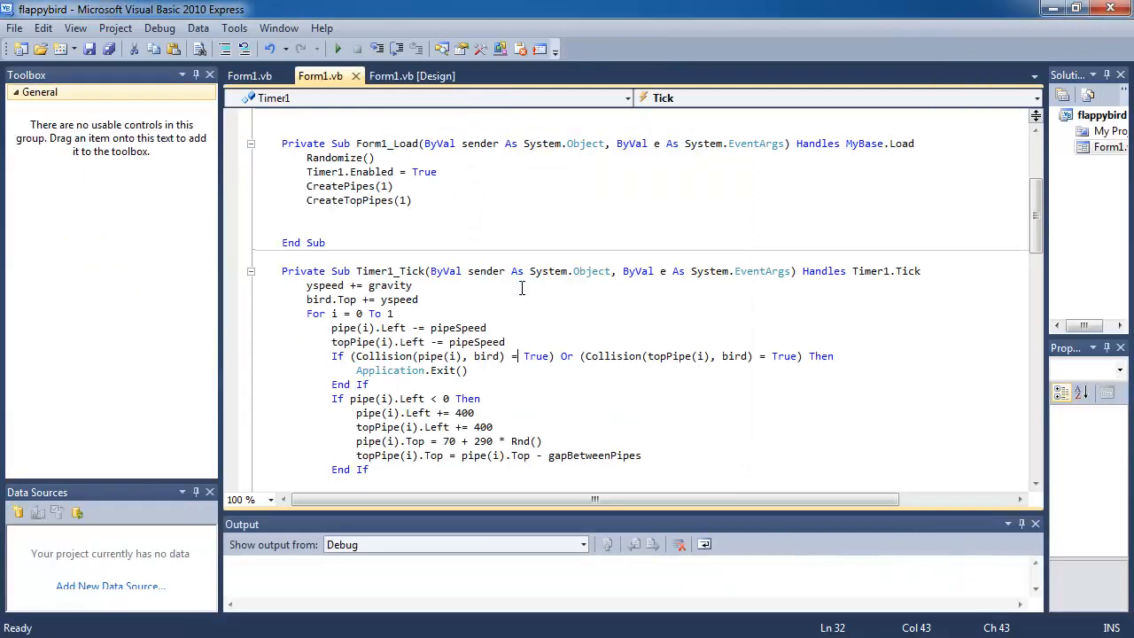
pyautogui.click(321, 48)
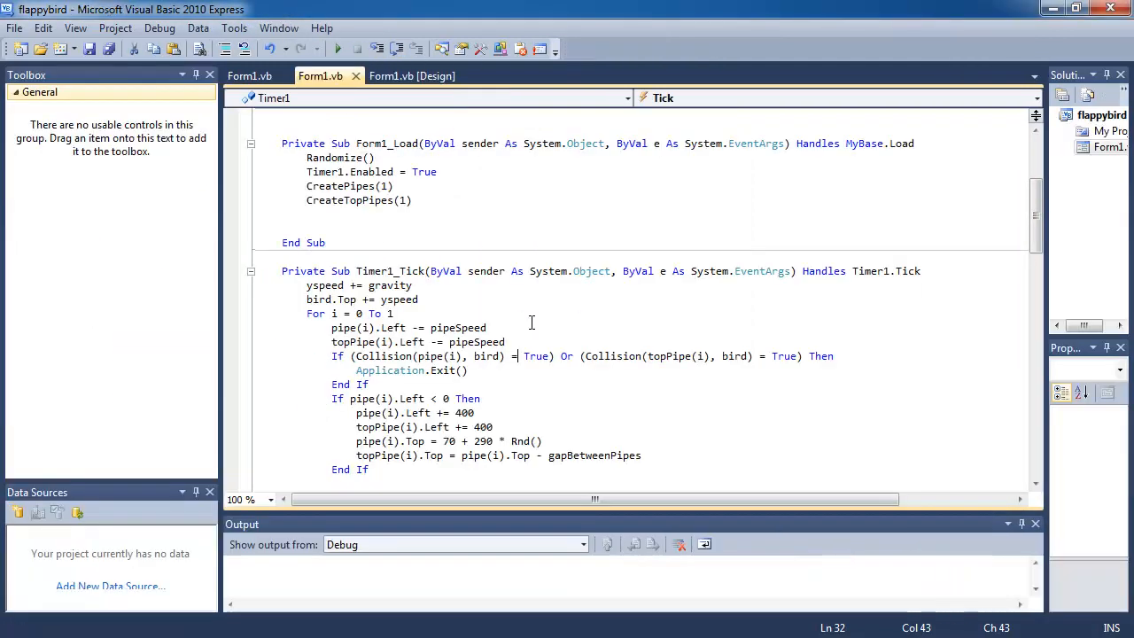
pyautogui.click(336, 49)
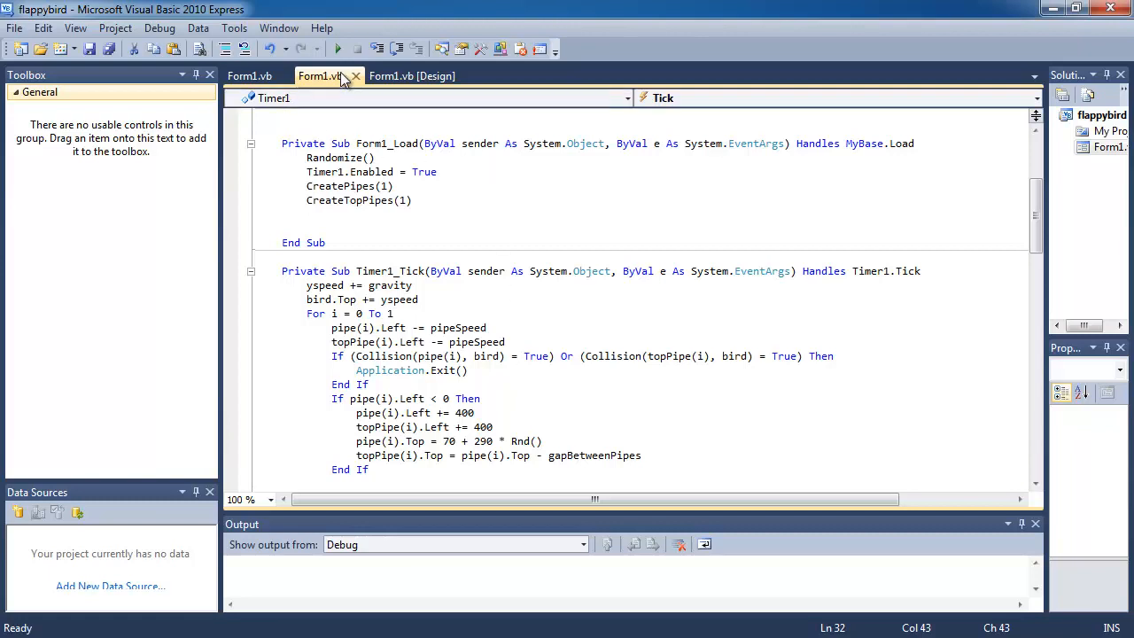
pyautogui.click(335, 49)
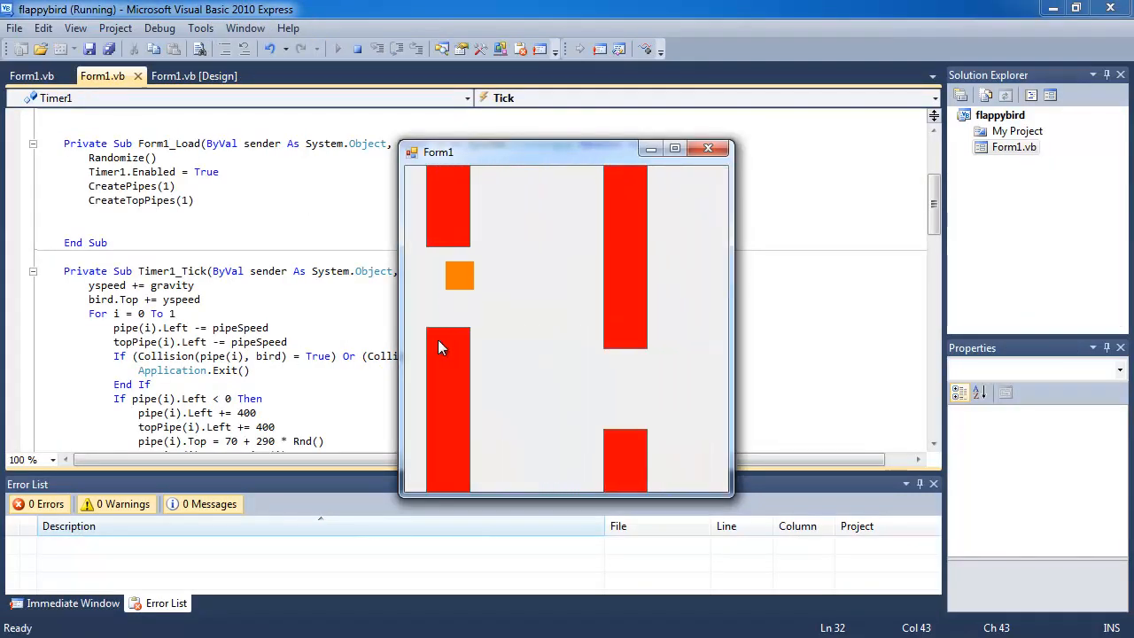
pyautogui.click(708, 148)
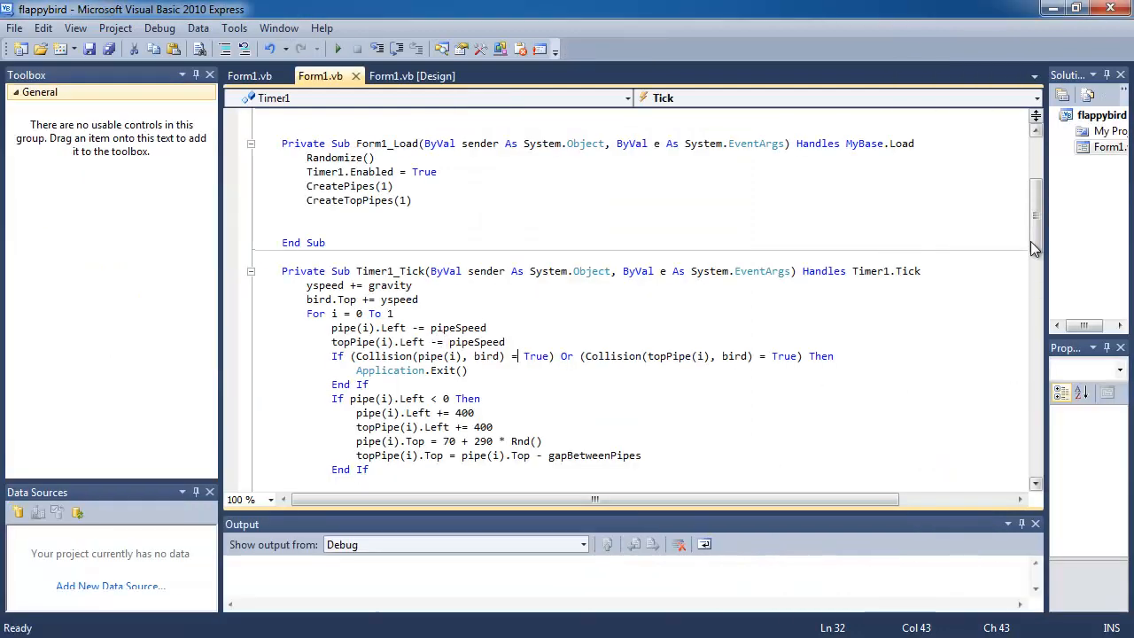
pyautogui.scroll(3)
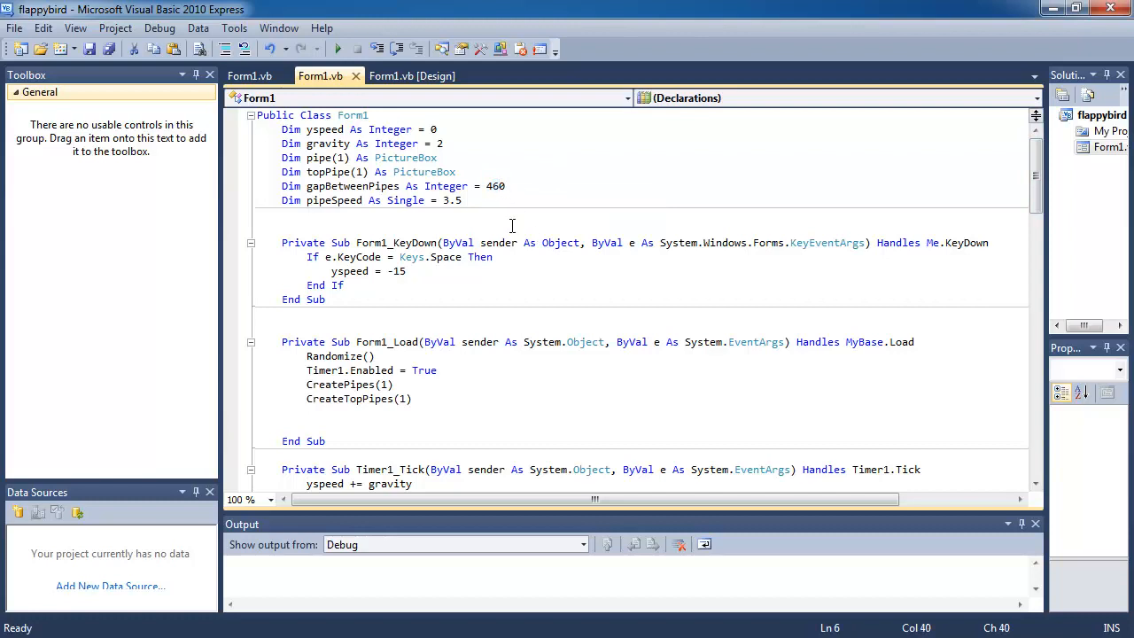
# Click into the Form1.vb KeyDown handler and save the flappy bird project with Ctrl+S
pyautogui.click(336, 49)
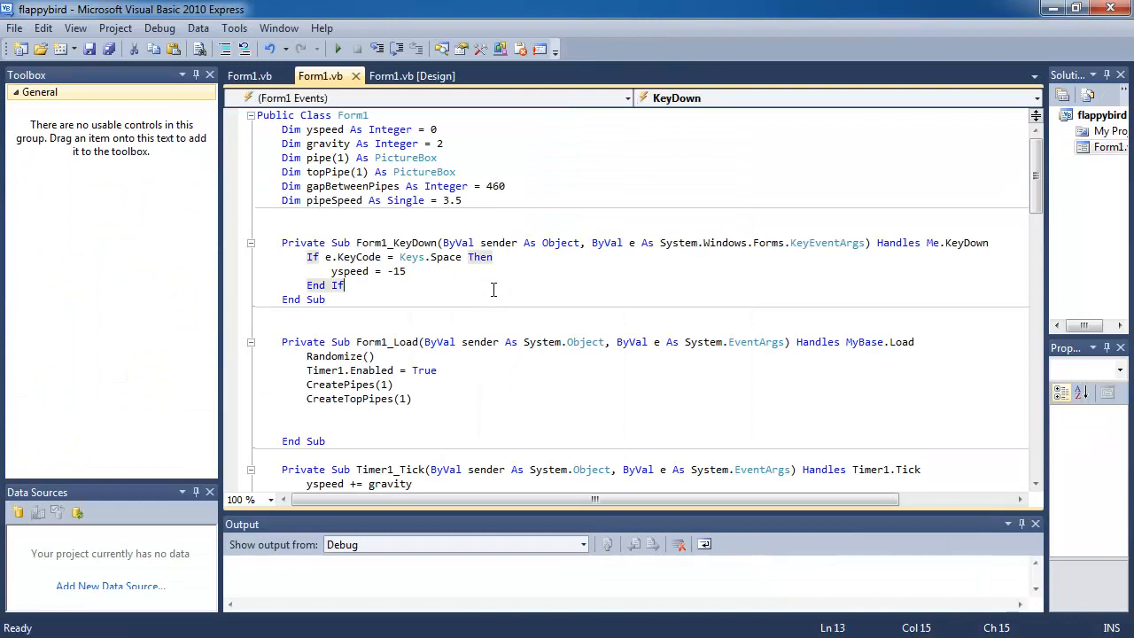
pyautogui.press('ctrl+s')
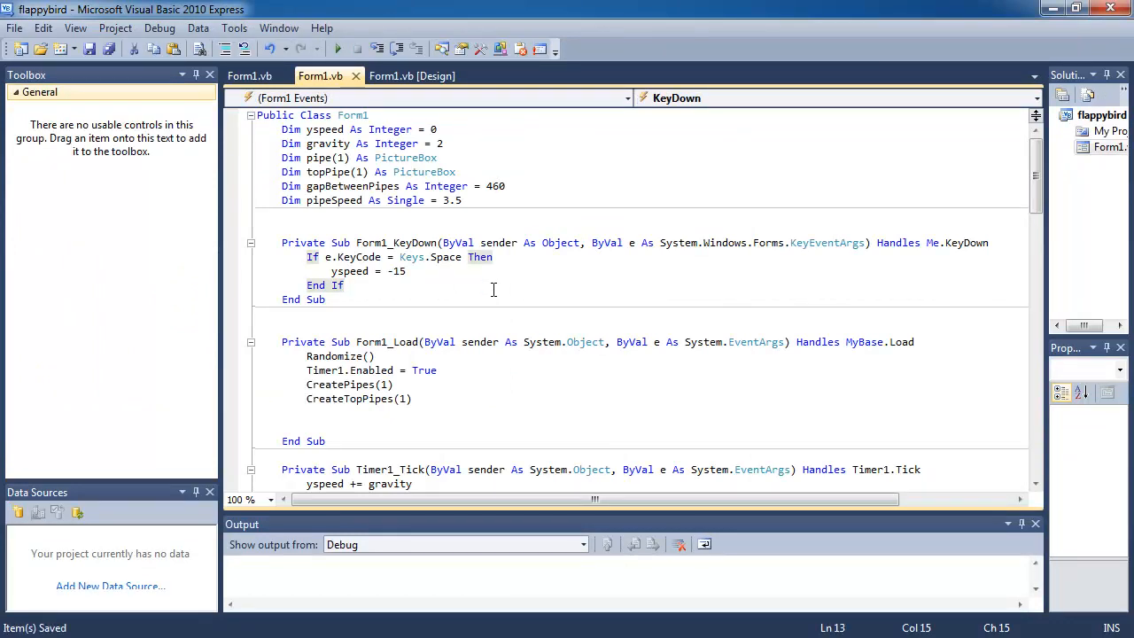